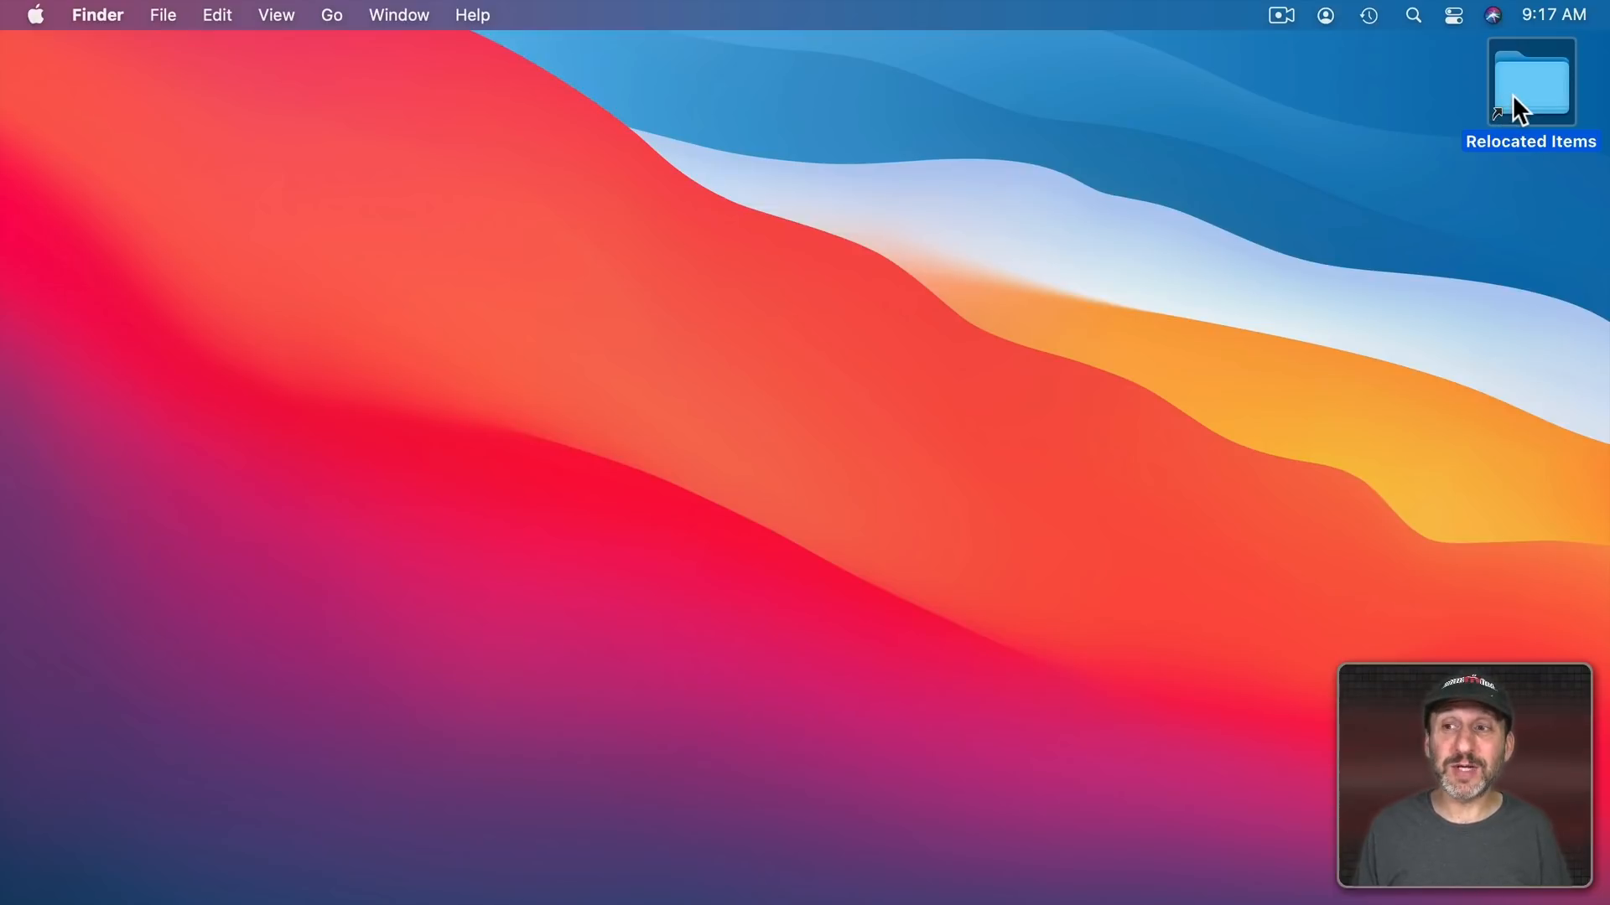
pyautogui.moveTo(1513, 179)
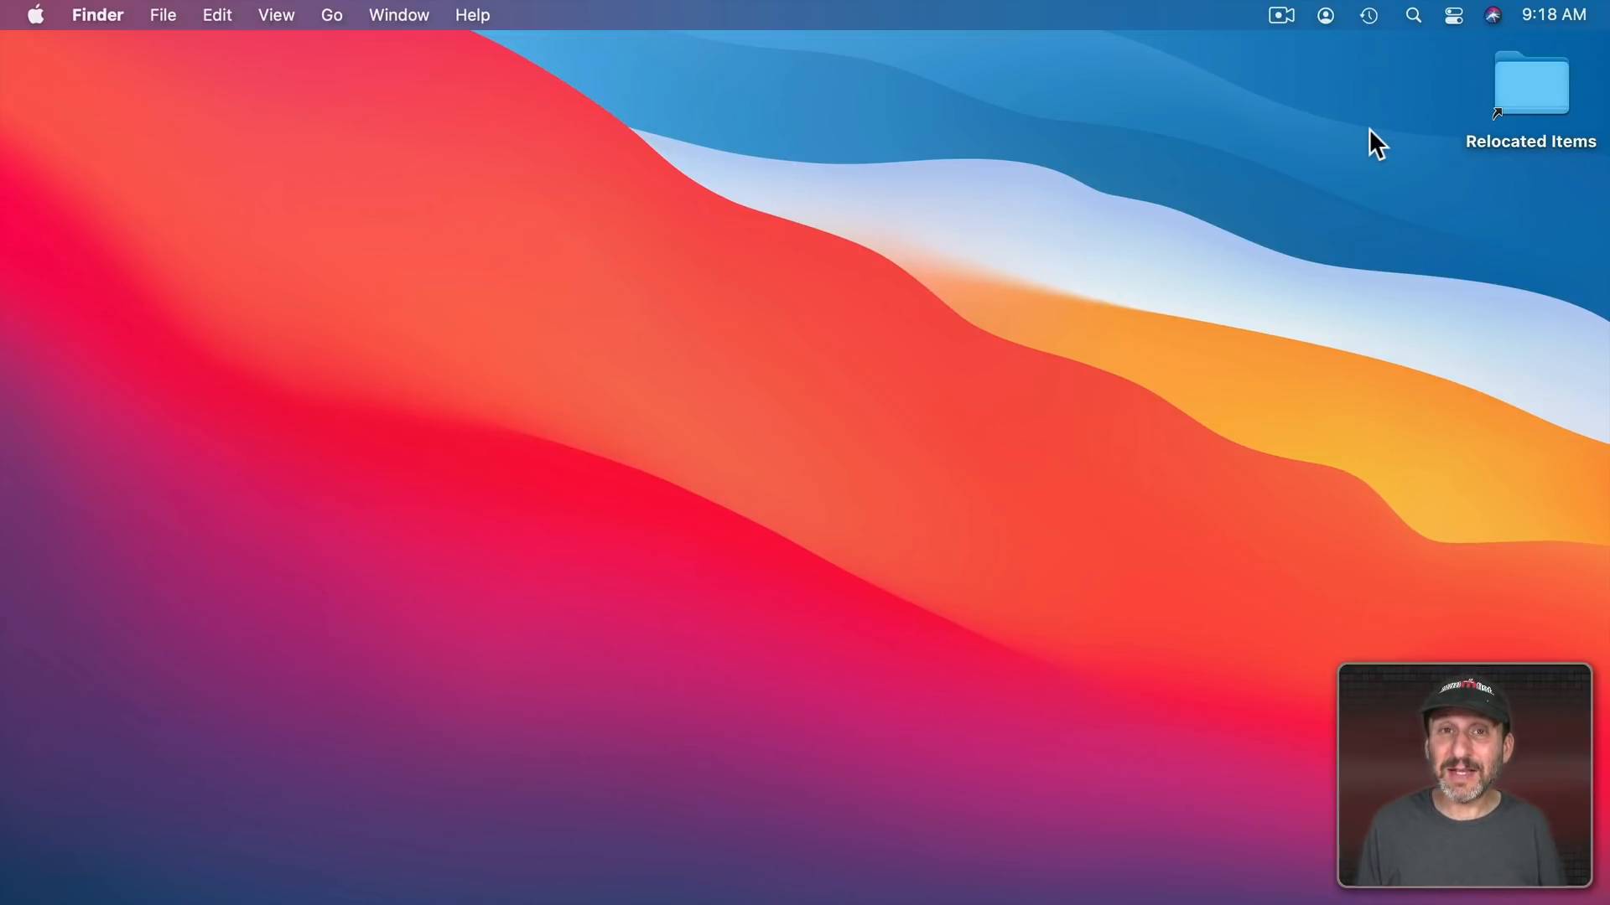
pyautogui.moveTo(1474, 176)
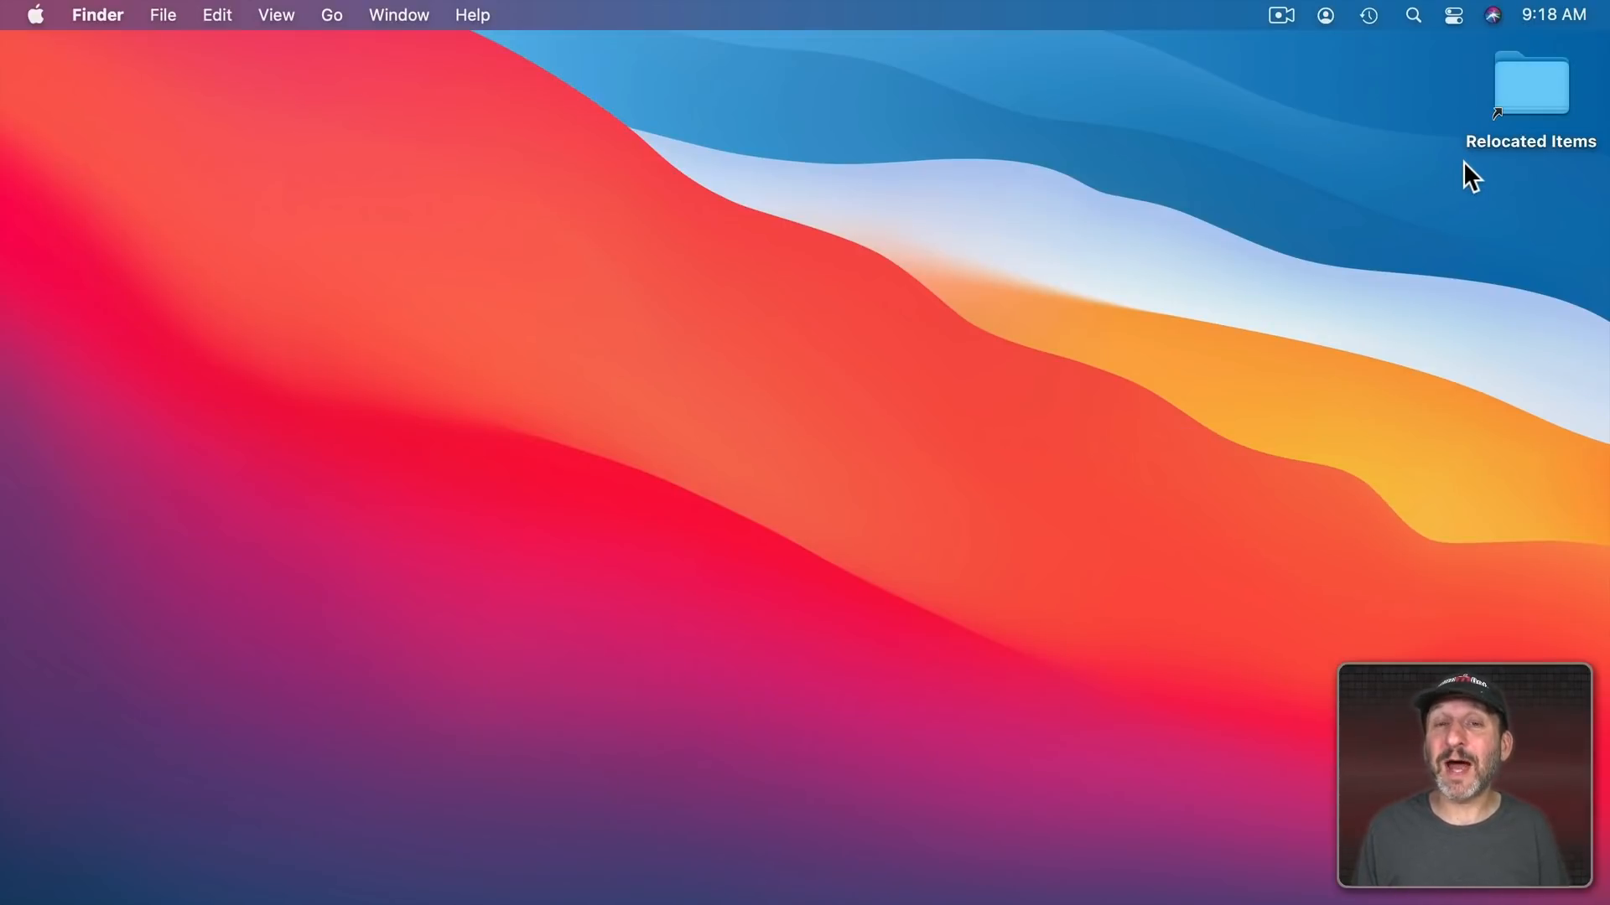
pyautogui.moveTo(1466, 252)
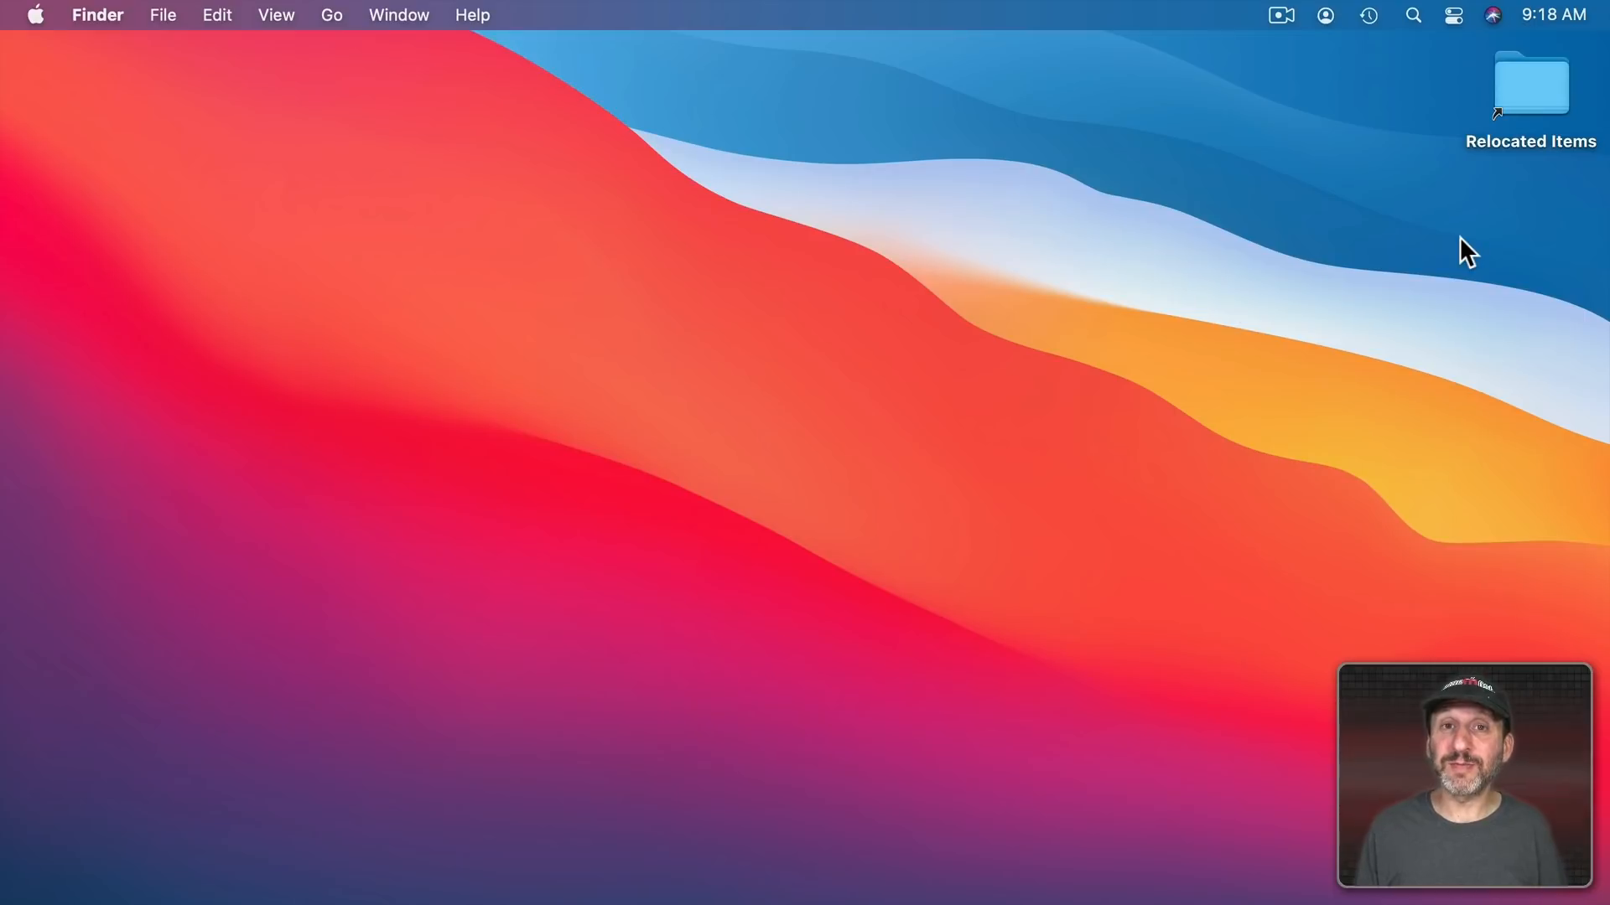
# Reveal the Relocated Items alias's original, then open the folder with its Configuration folder and PDF.
pyautogui.rightClick(1529, 82)
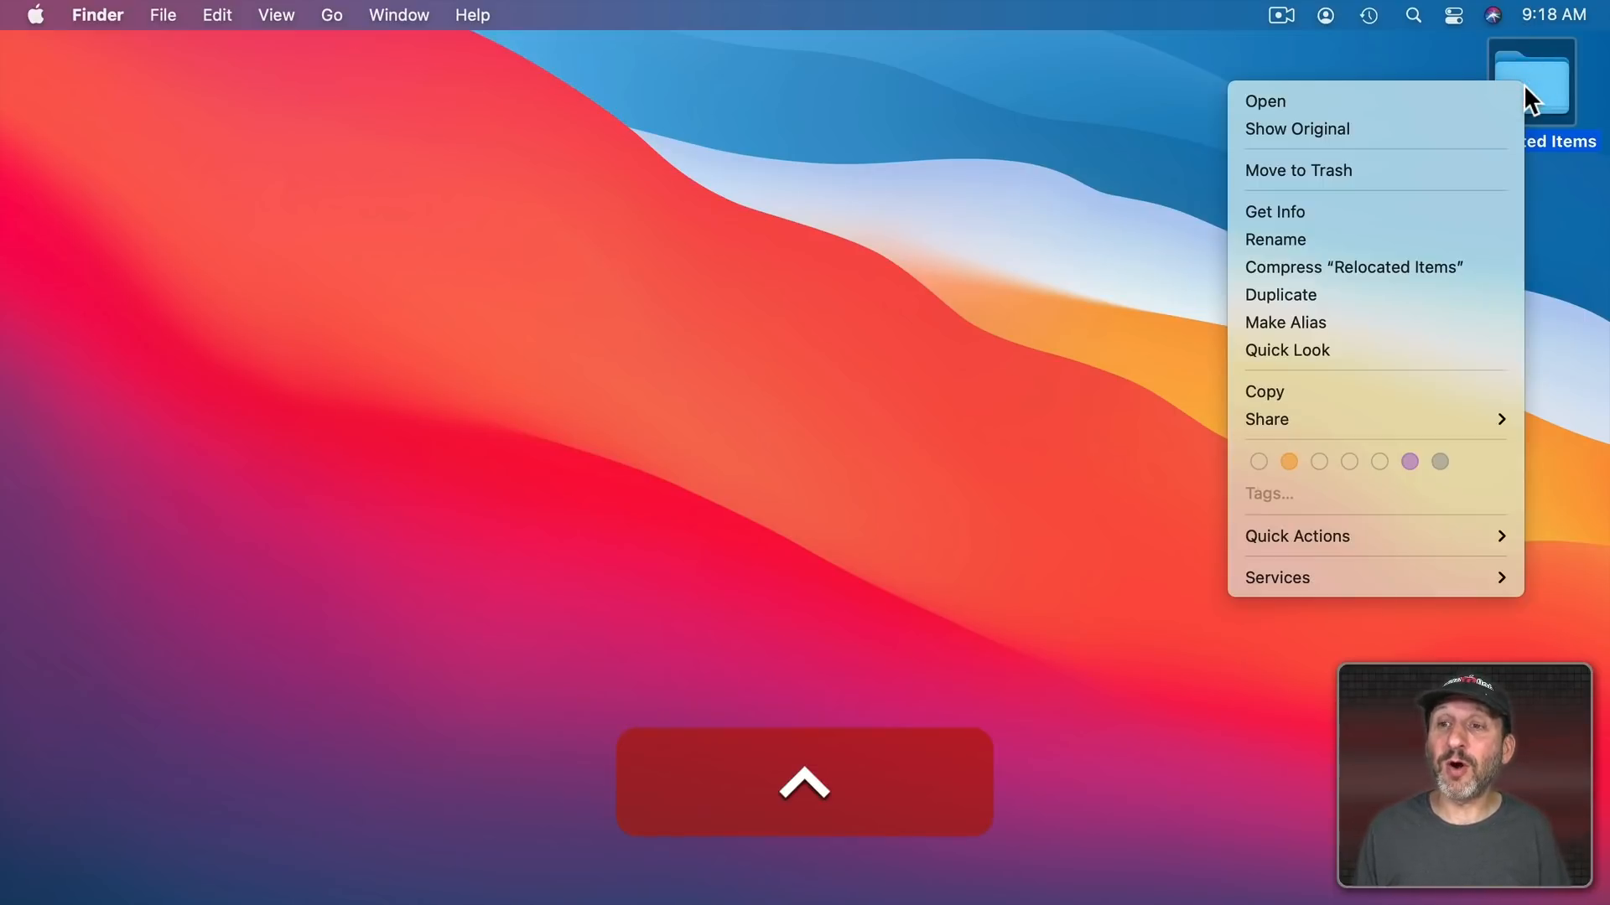
pyautogui.click(1296, 129)
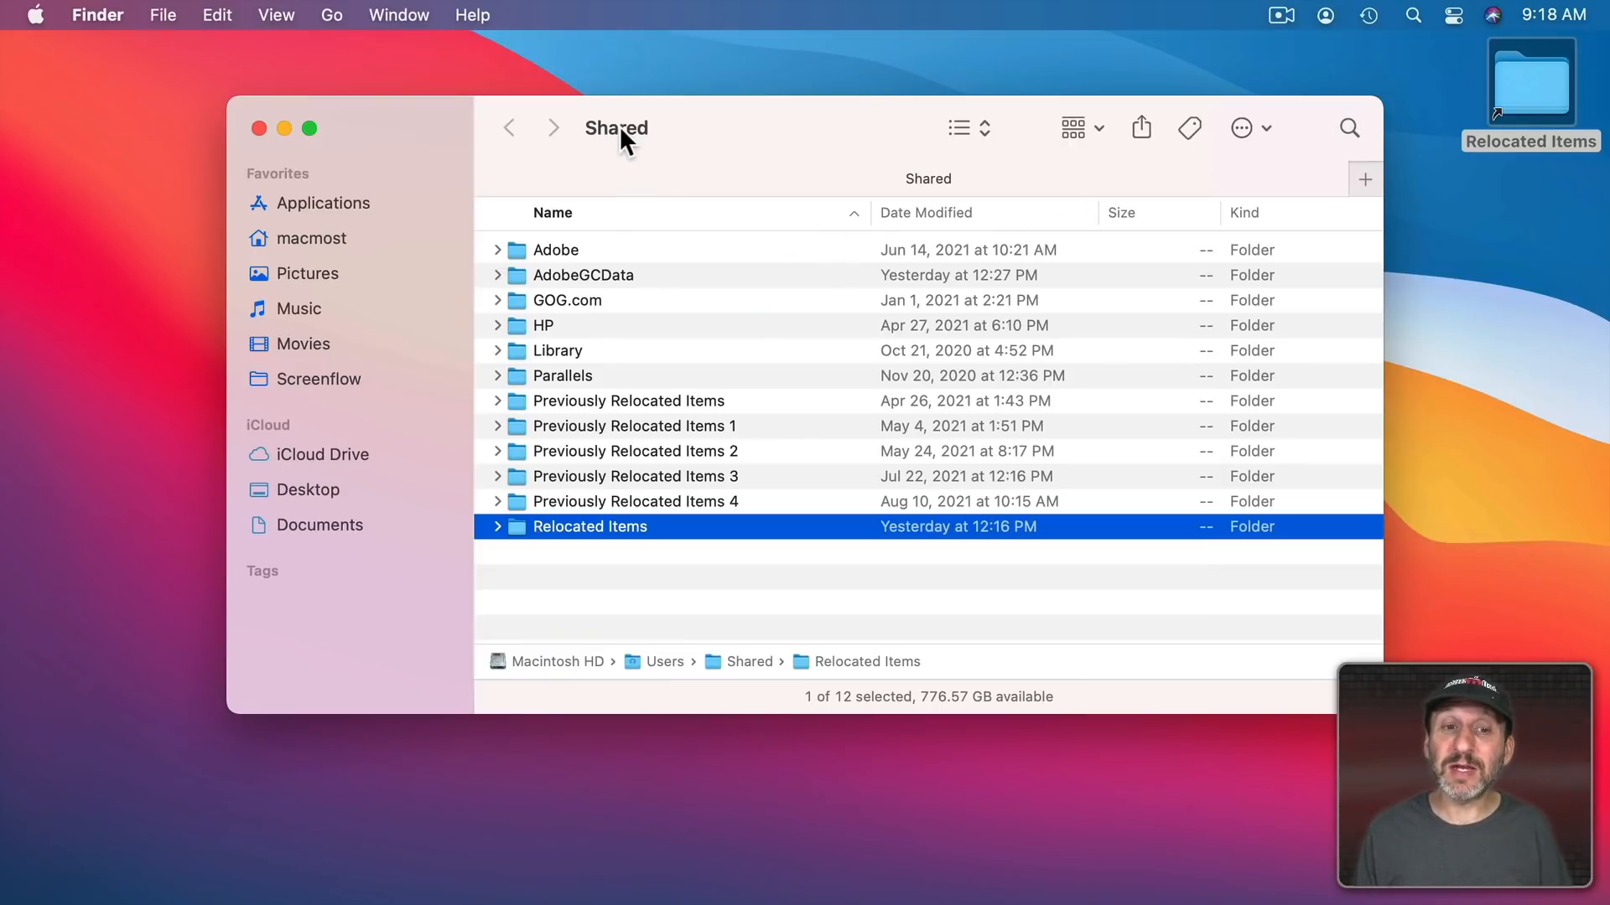
pyautogui.click(616, 127)
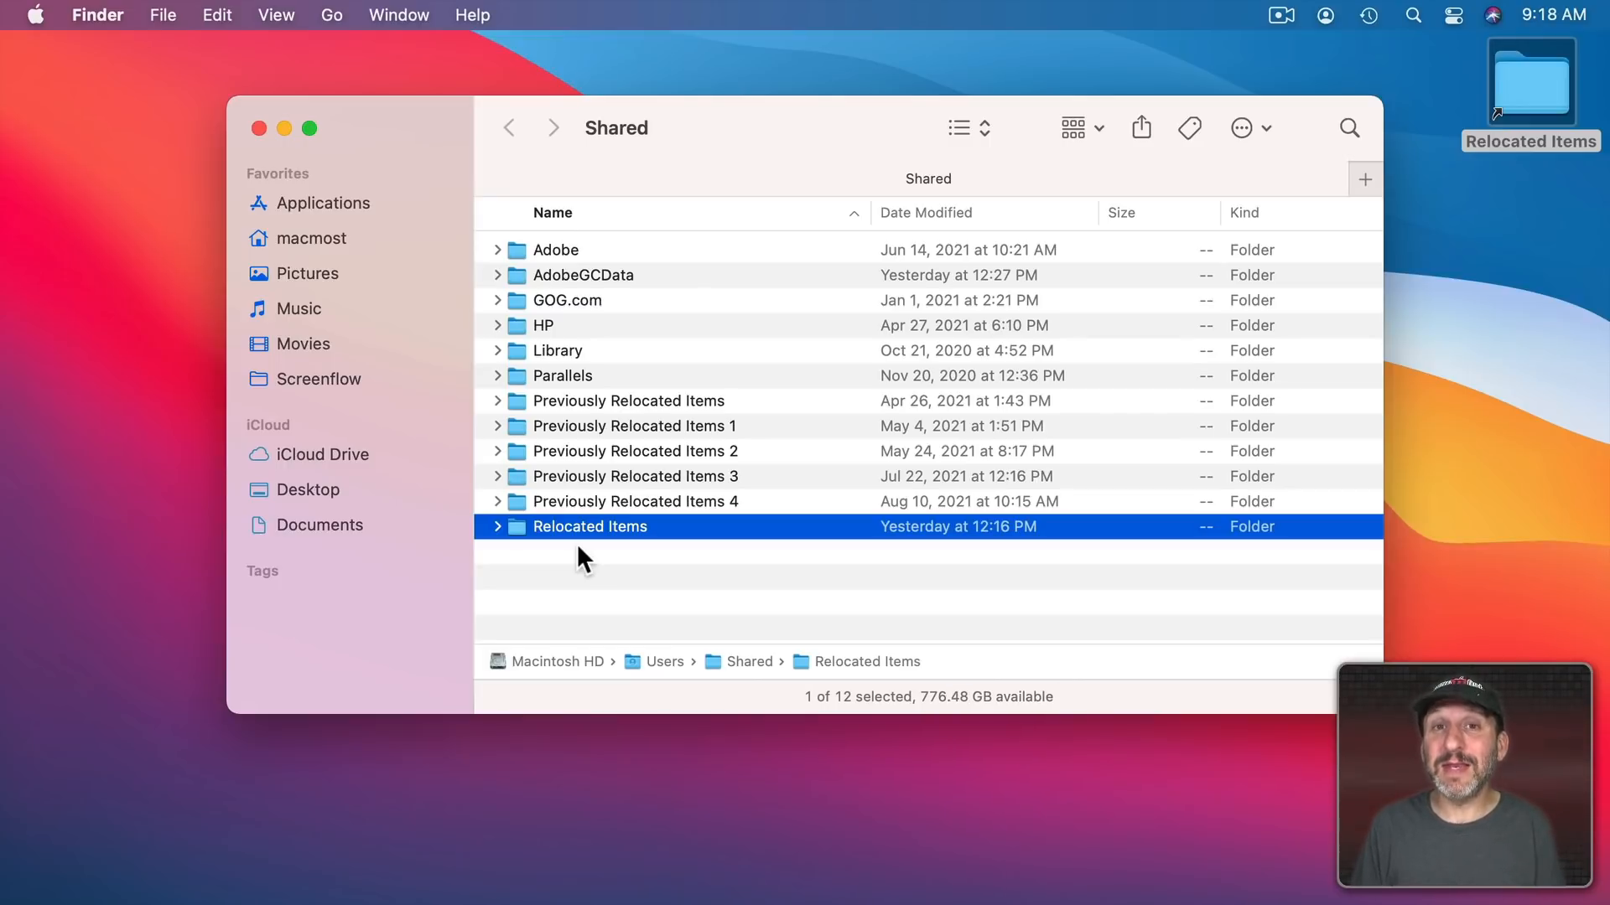
pyautogui.moveTo(1561, 118)
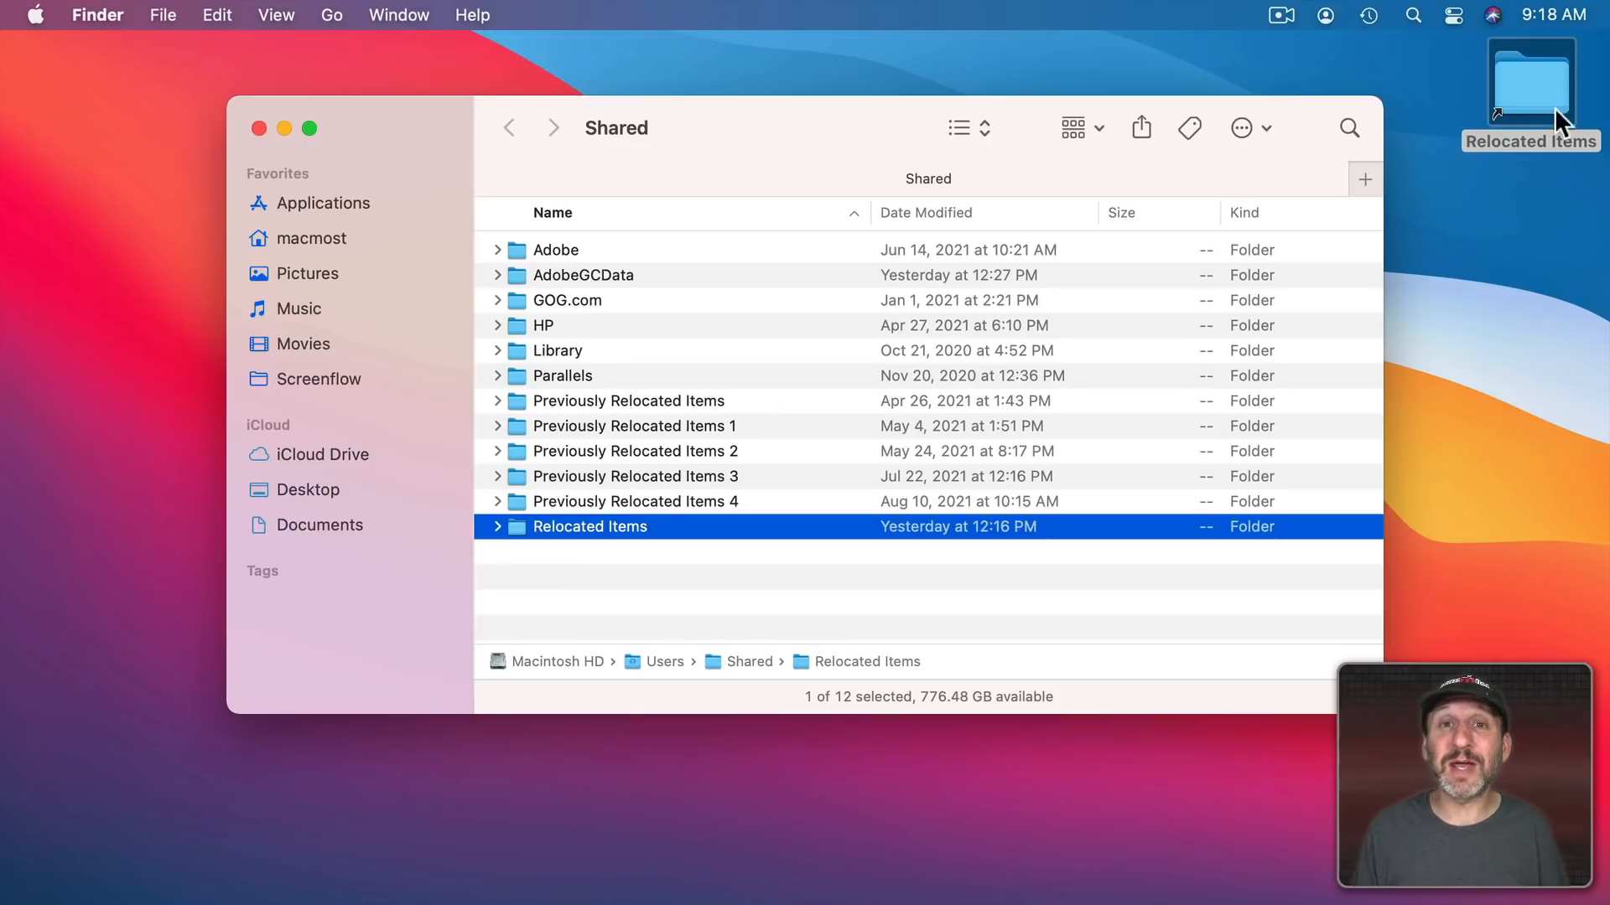
pyautogui.moveTo(1524, 107)
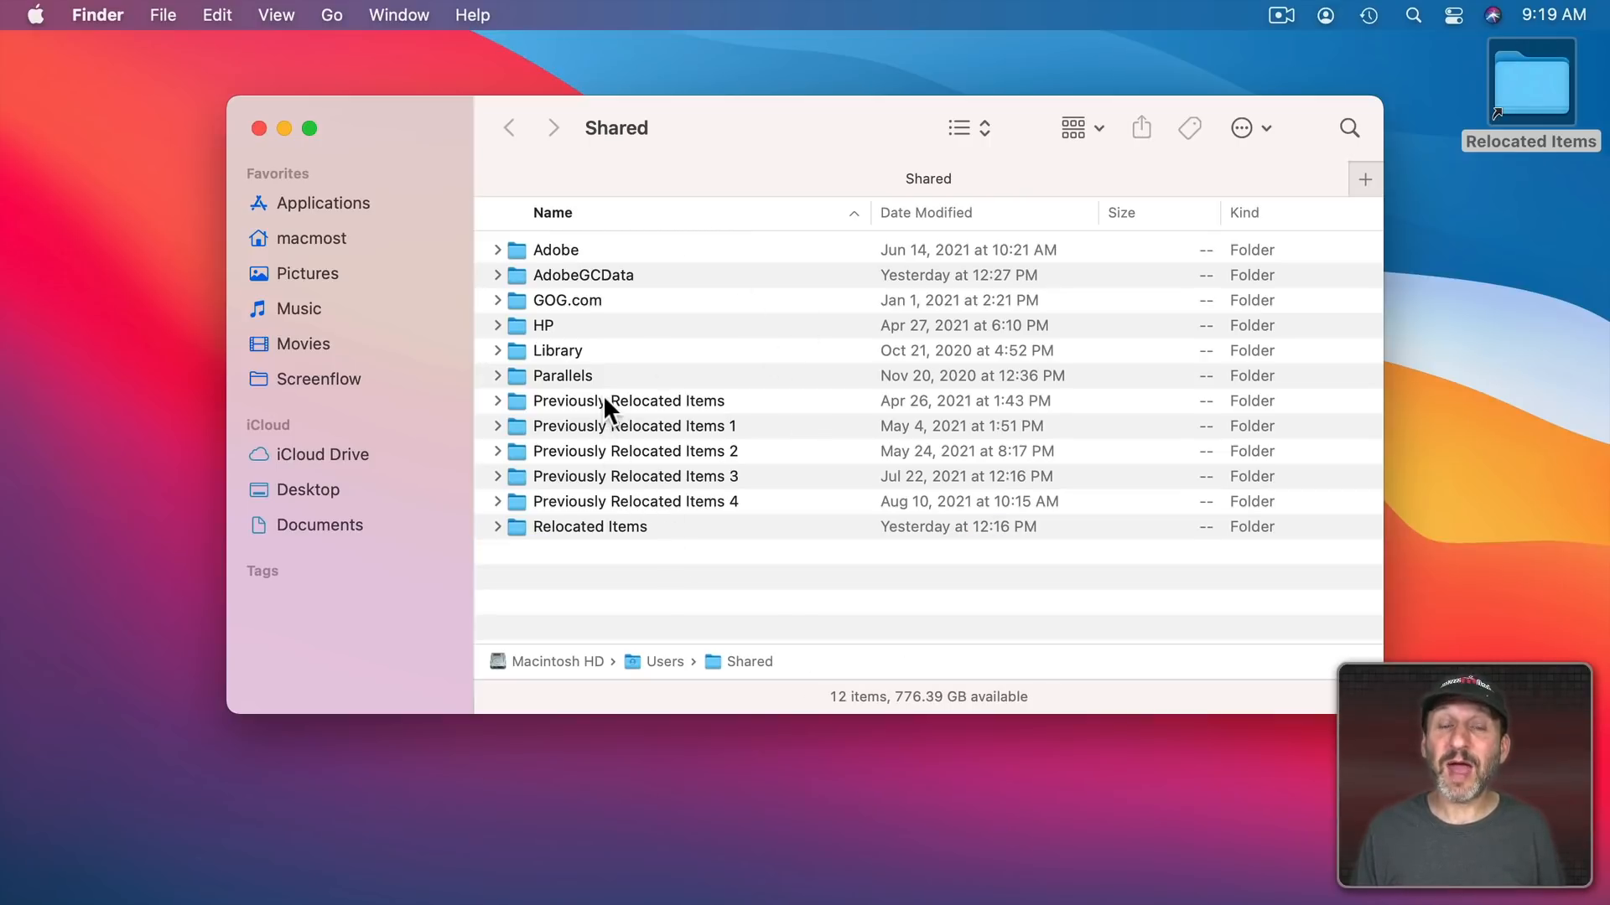
pyautogui.moveTo(624, 569)
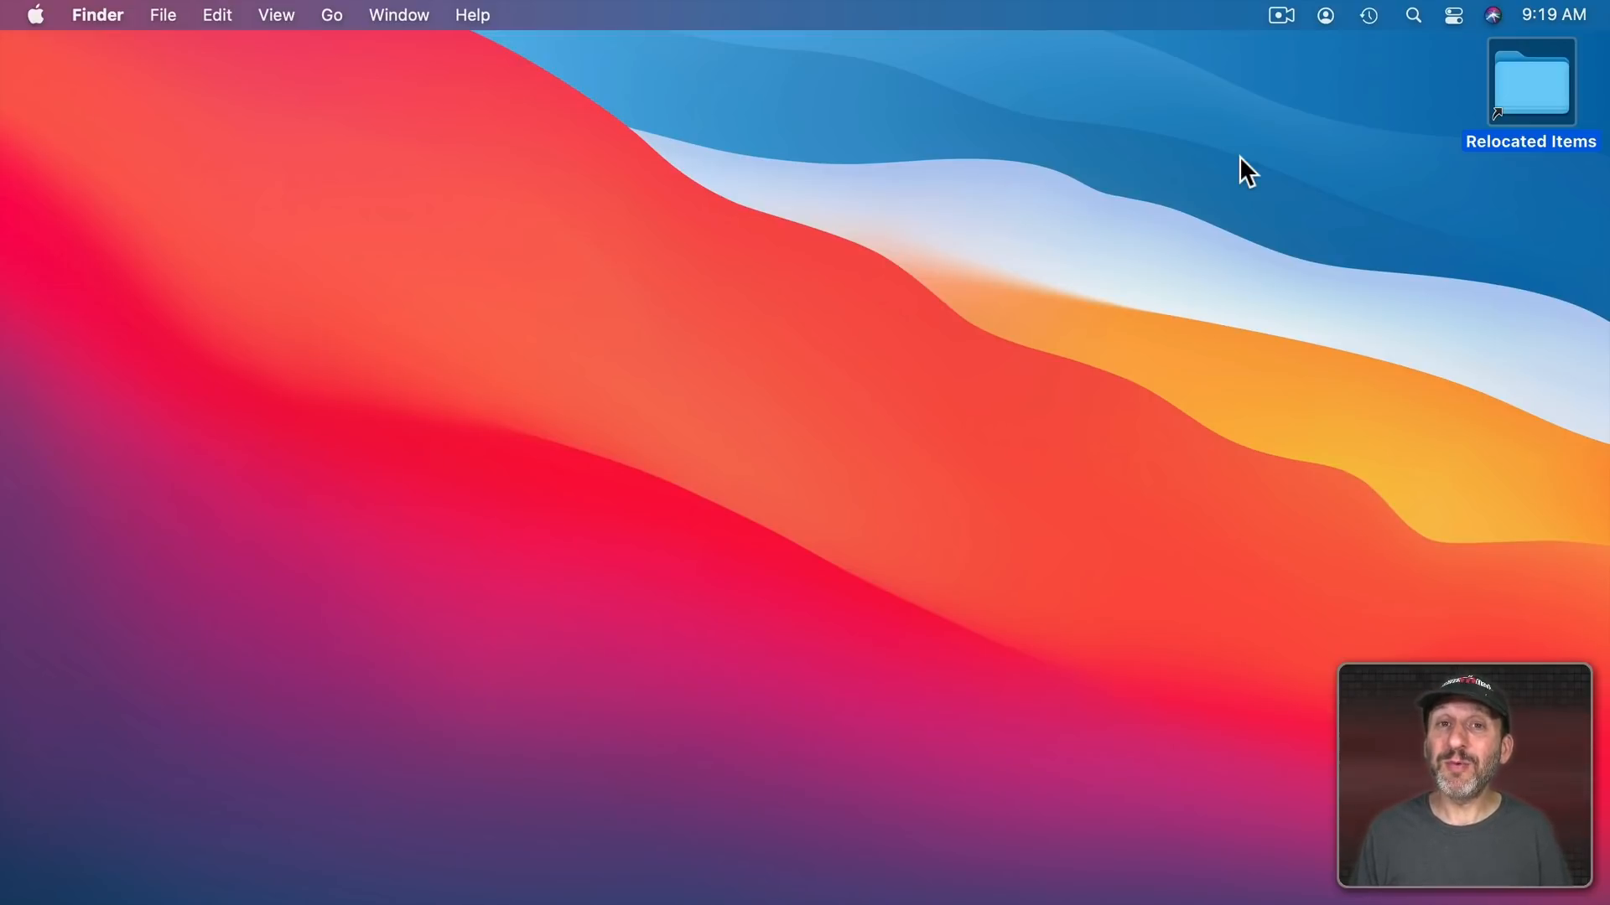
pyautogui.doubleClick(1531, 82)
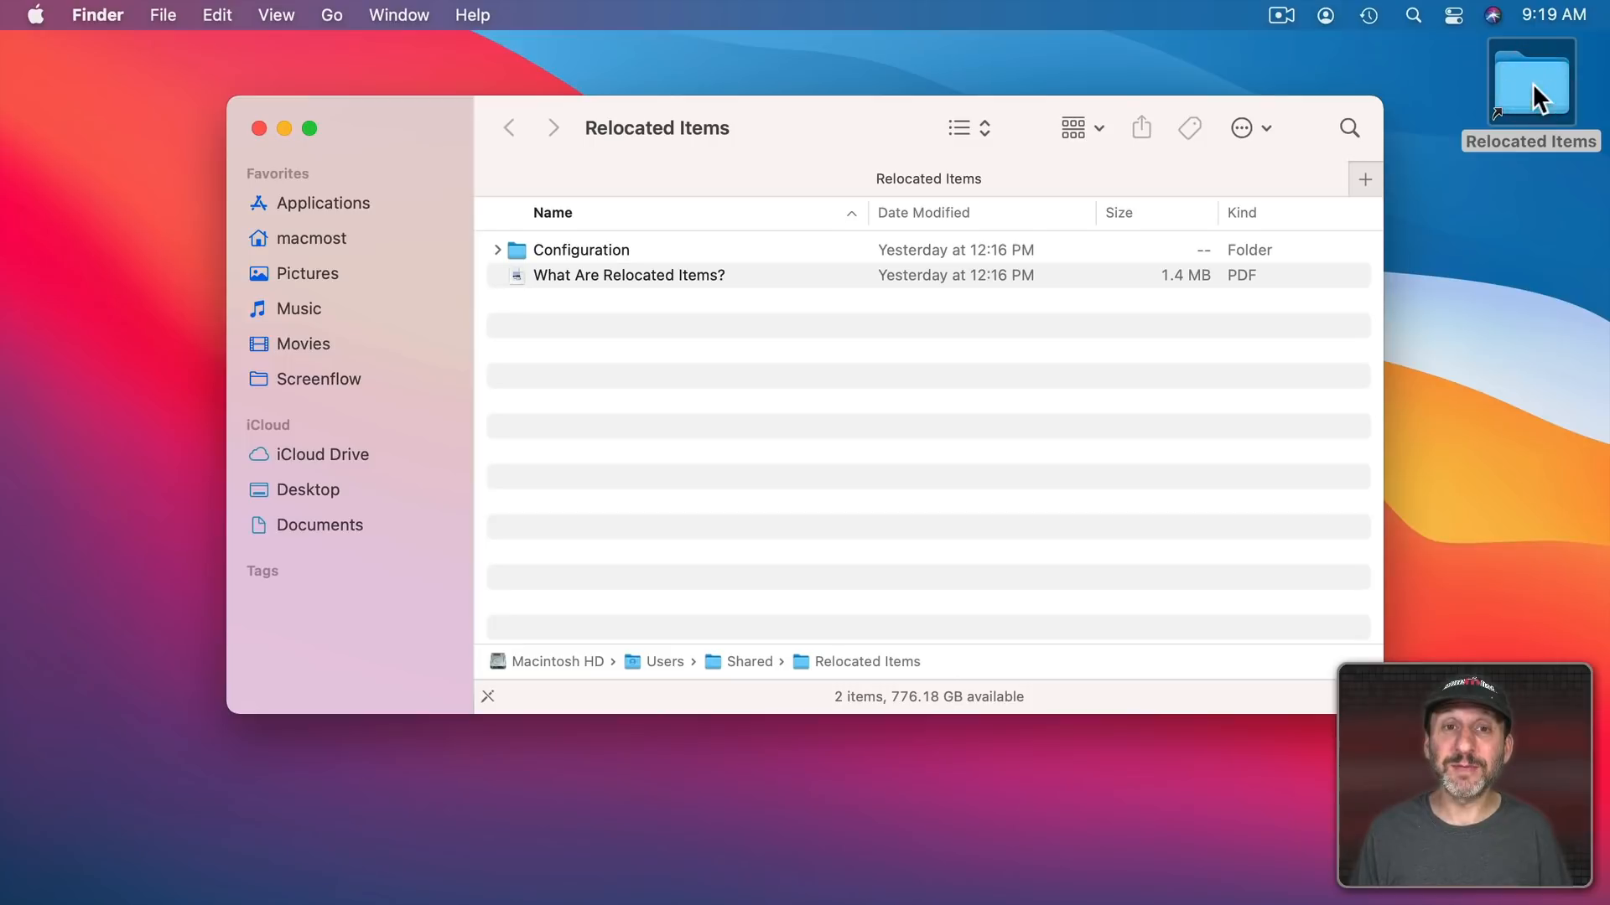
pyautogui.moveTo(555, 295)
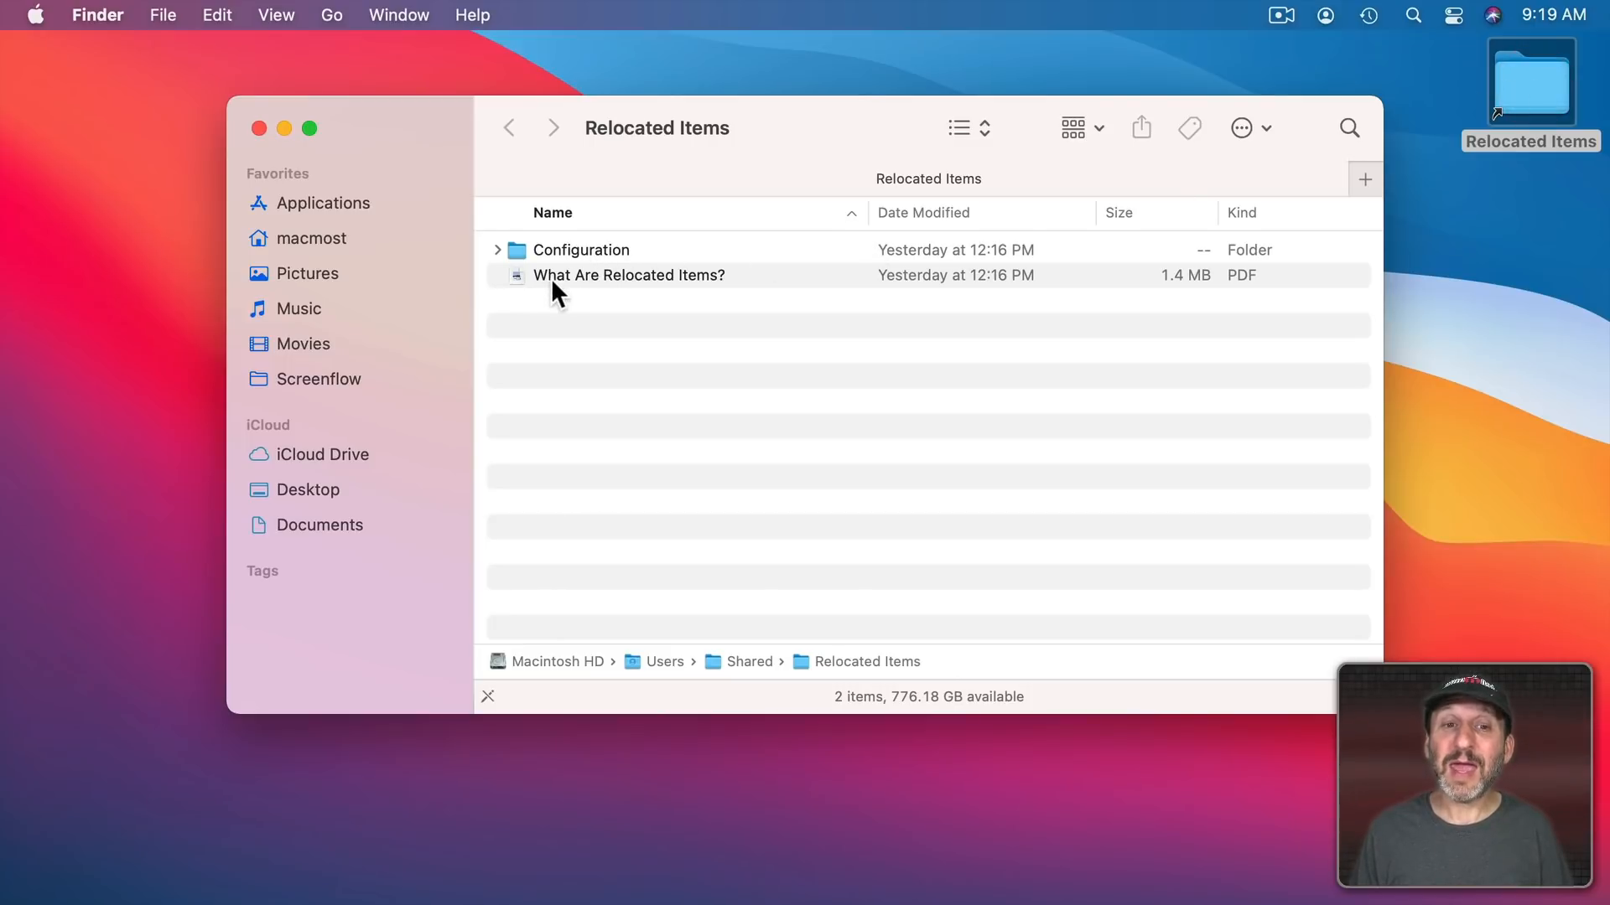
pyautogui.moveTo(629, 290)
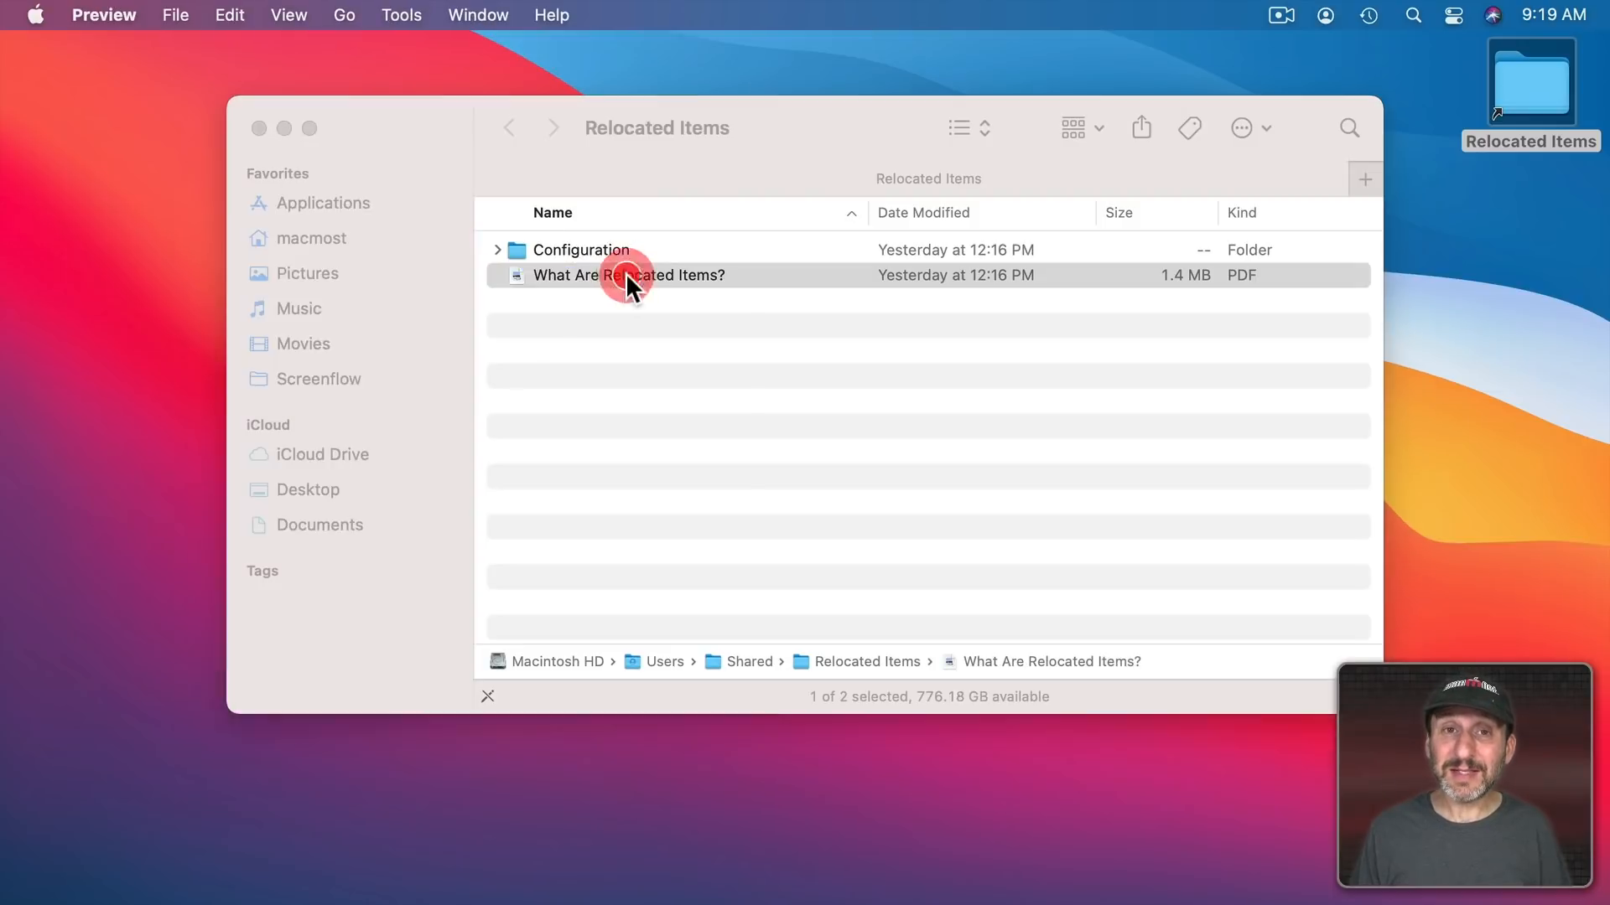
pyautogui.doubleClick(630, 275)
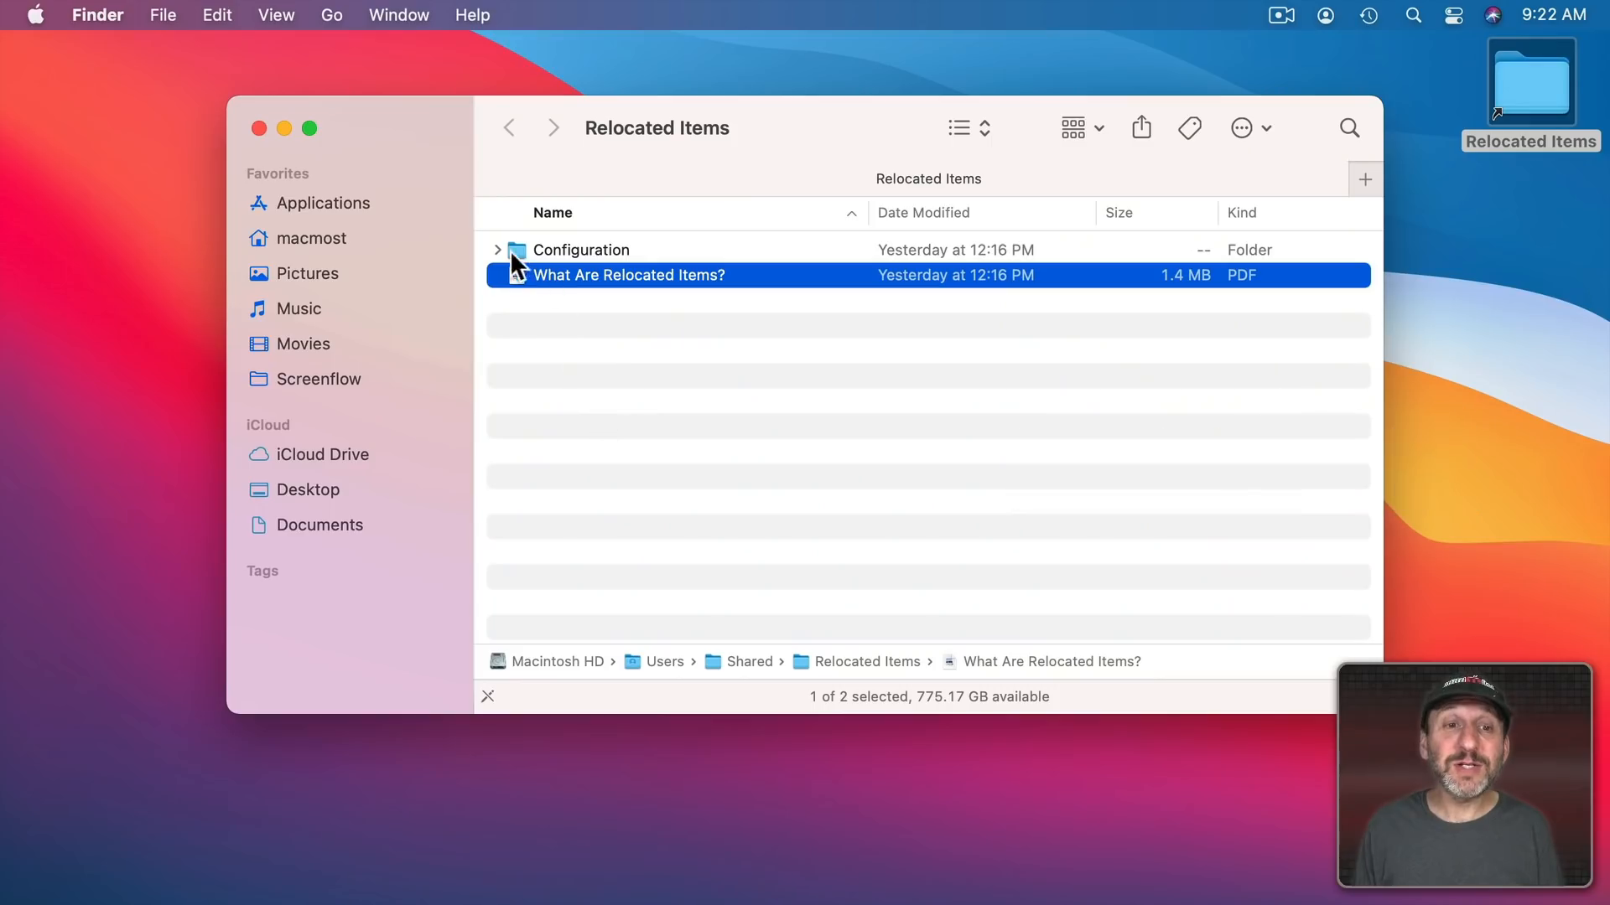
# Expand Configuration down through private and etc, select group.system_default, then move to Example Files.
pyautogui.click(497, 249)
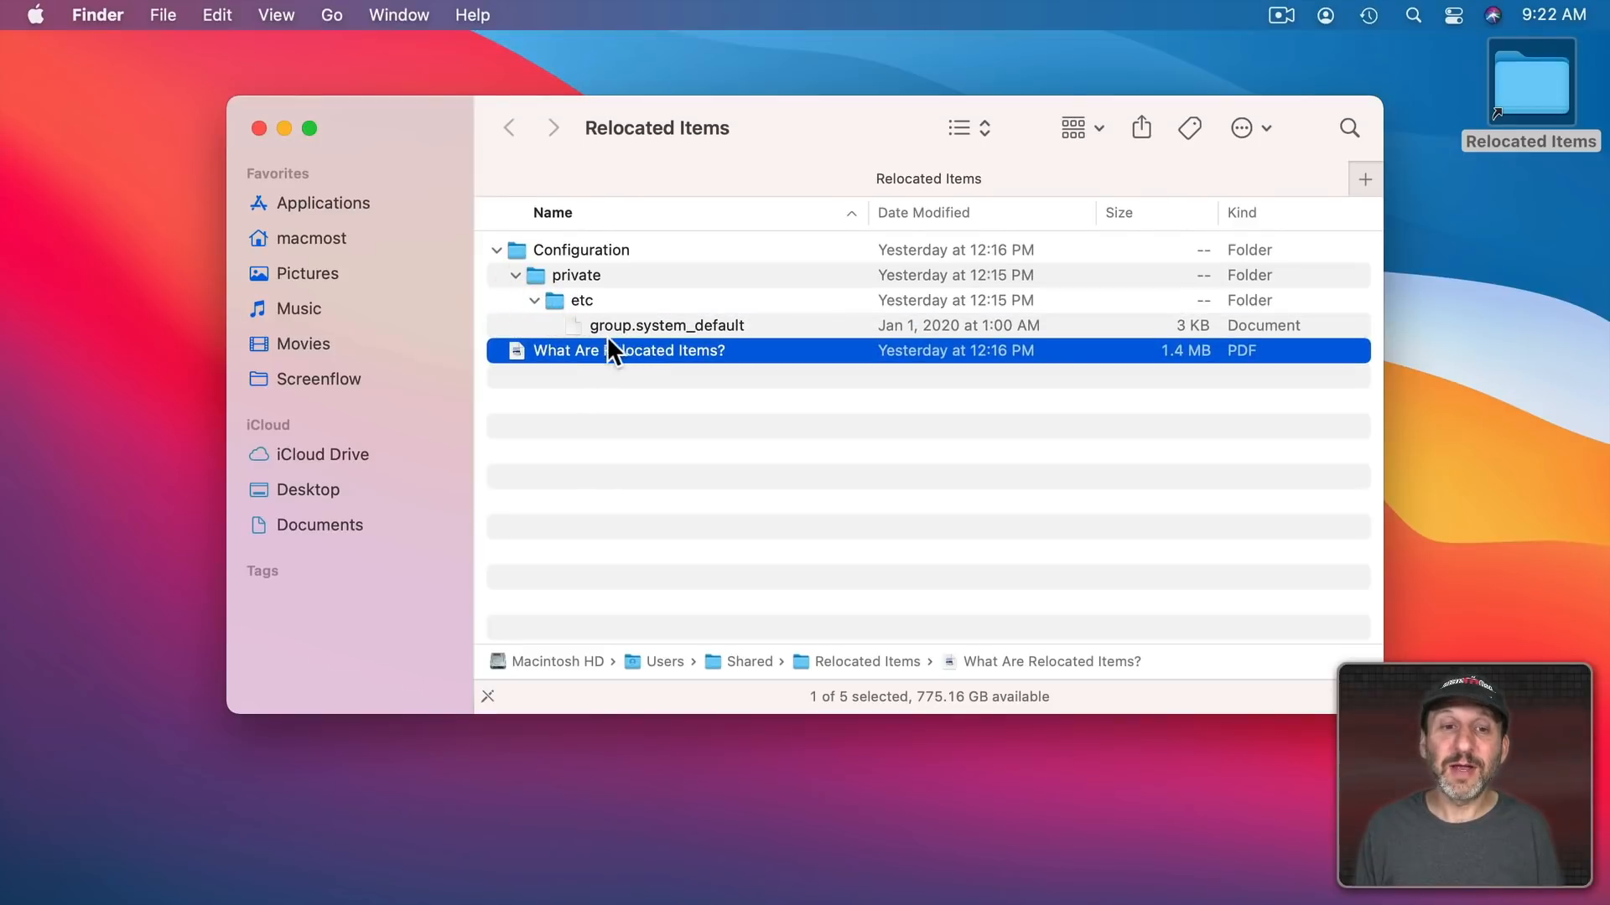
pyautogui.click(665, 326)
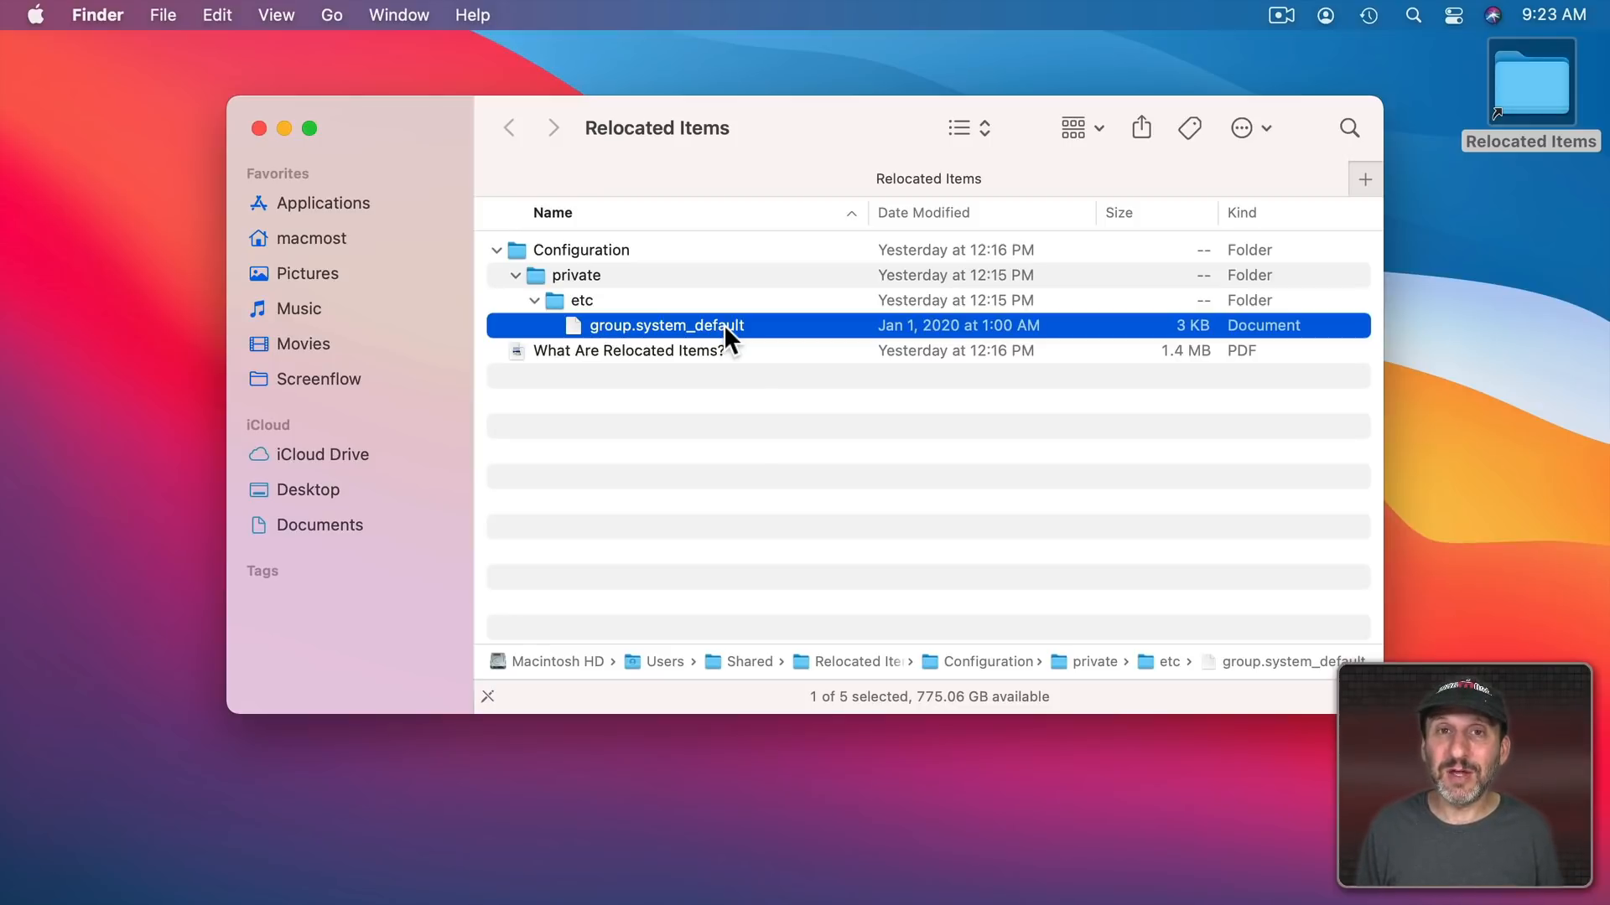
pyautogui.moveTo(1197, 338)
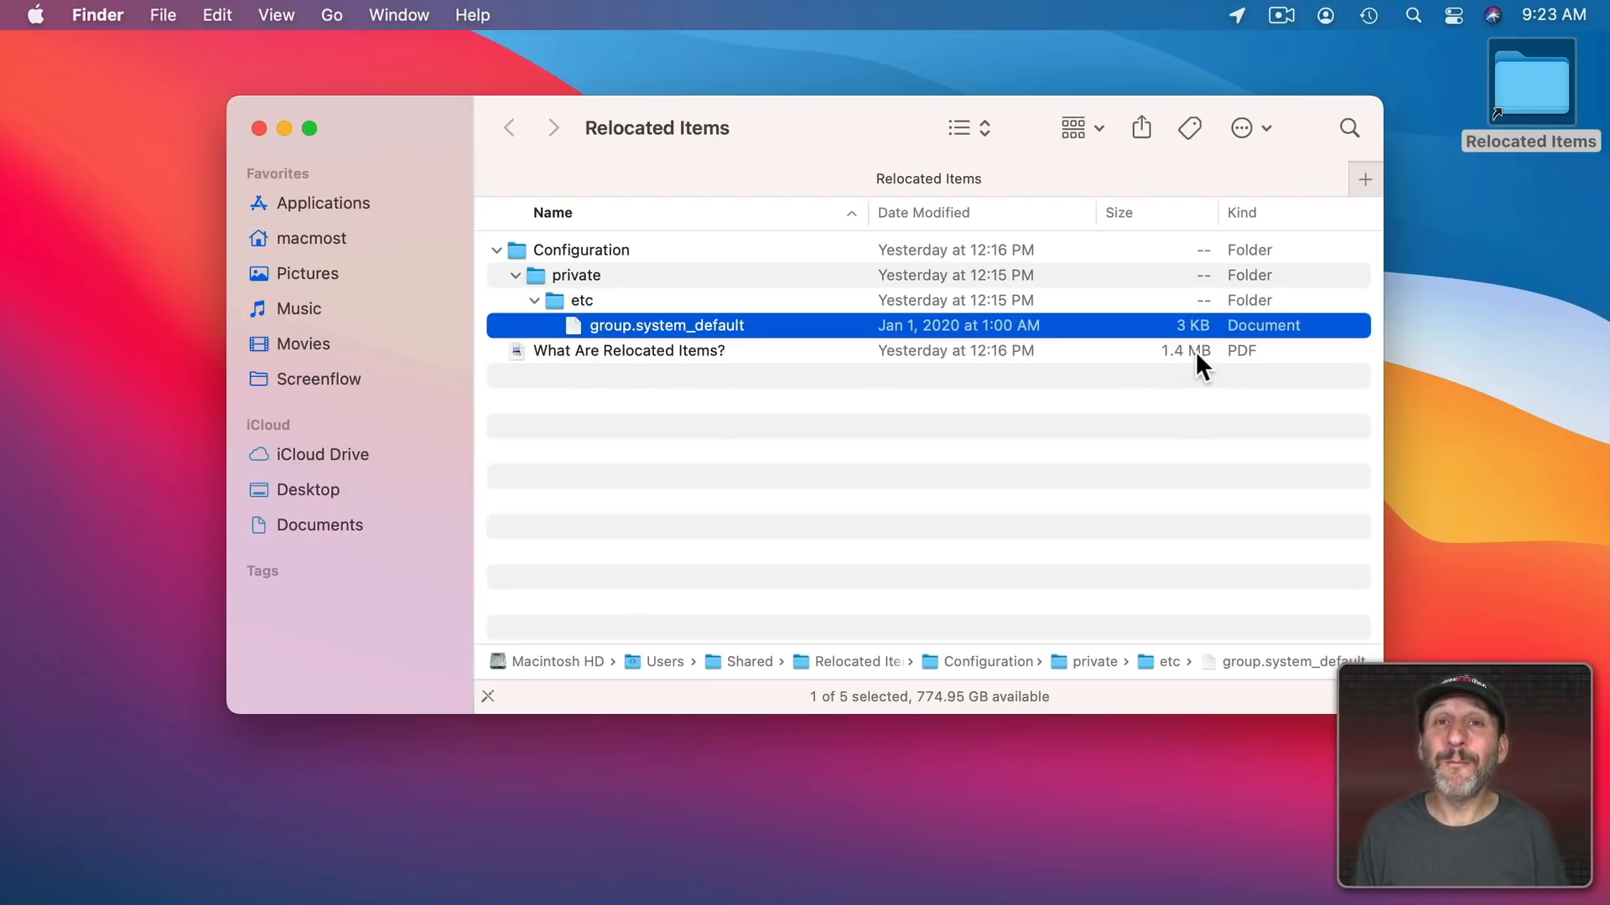
pyautogui.moveTo(1195, 348)
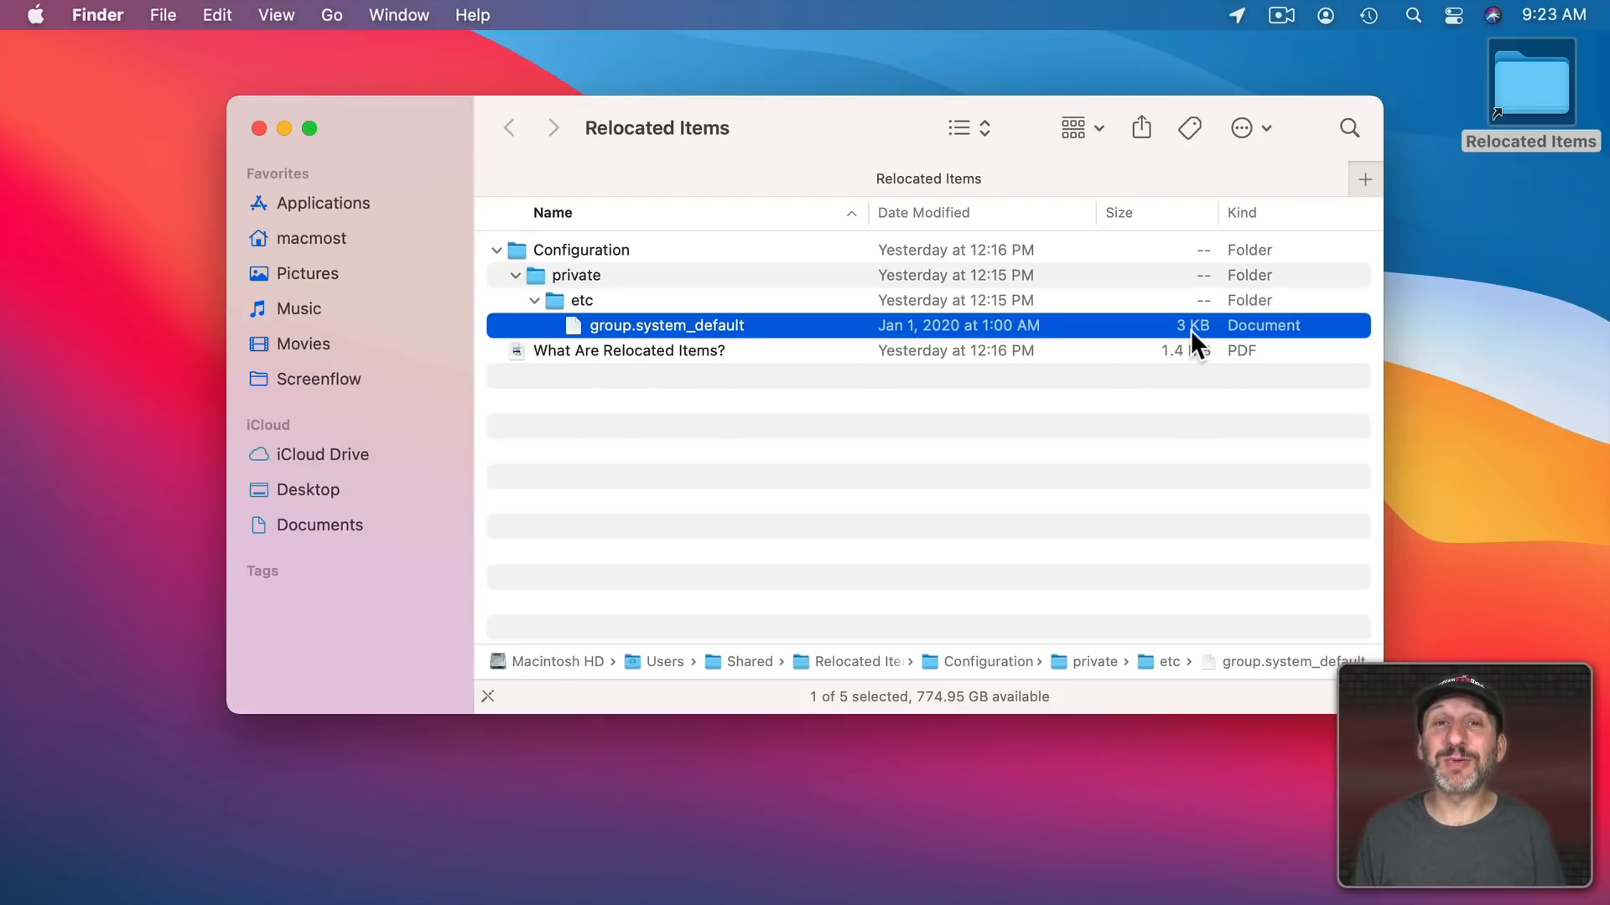
pyautogui.click(258, 127)
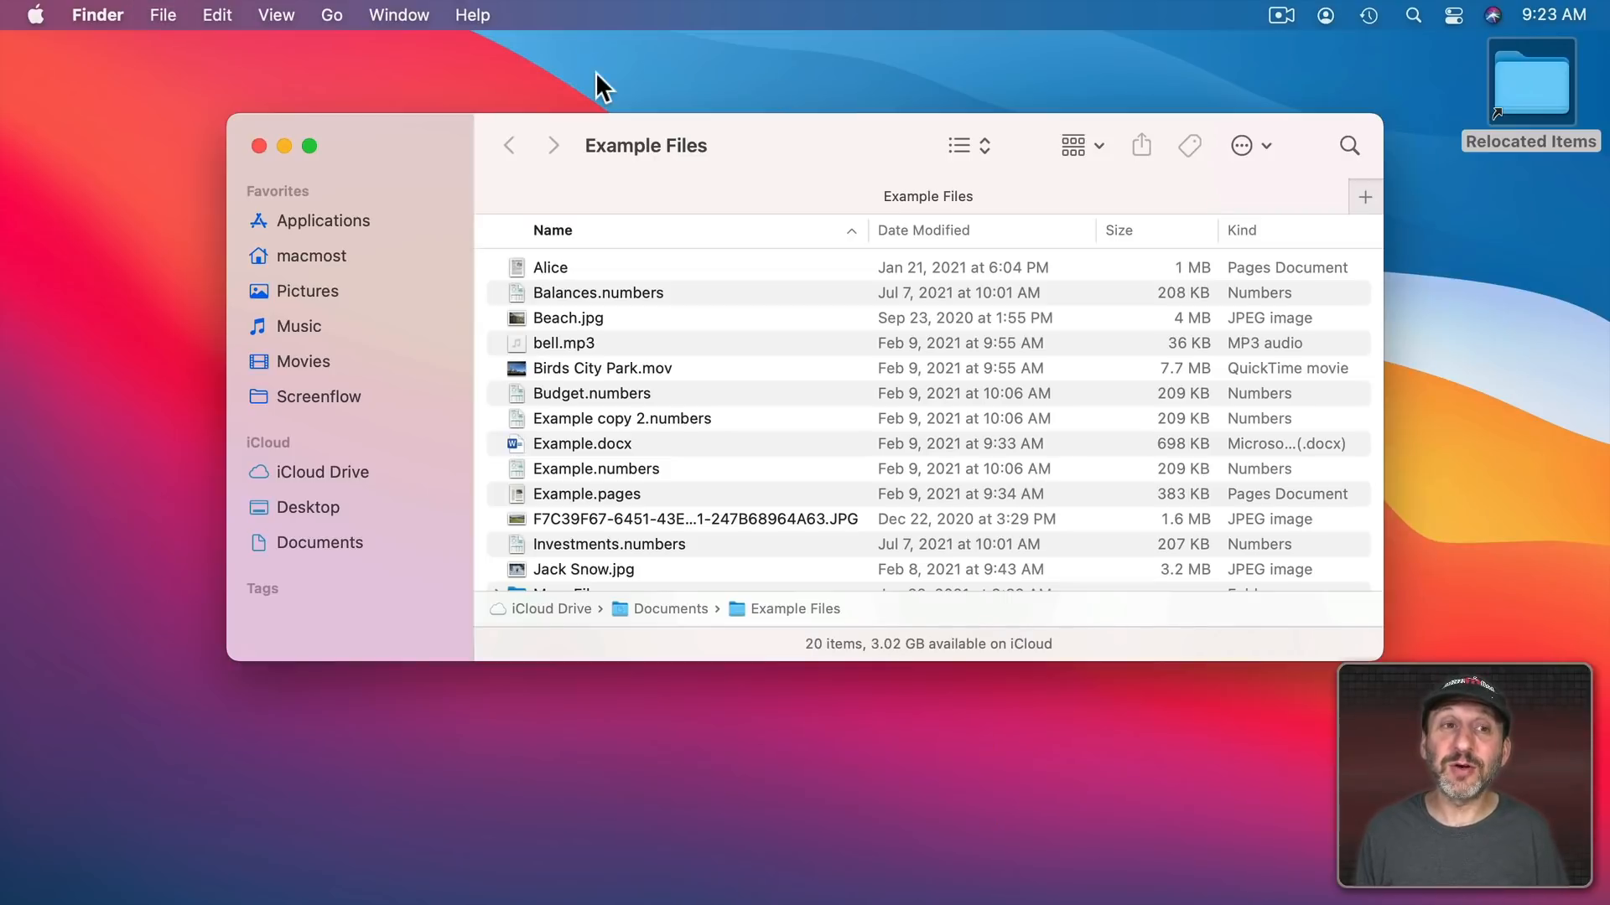
# Navigate from Computer into Macintosh HD > Users > Shared and select Relocated Items.
pyautogui.click(331, 15)
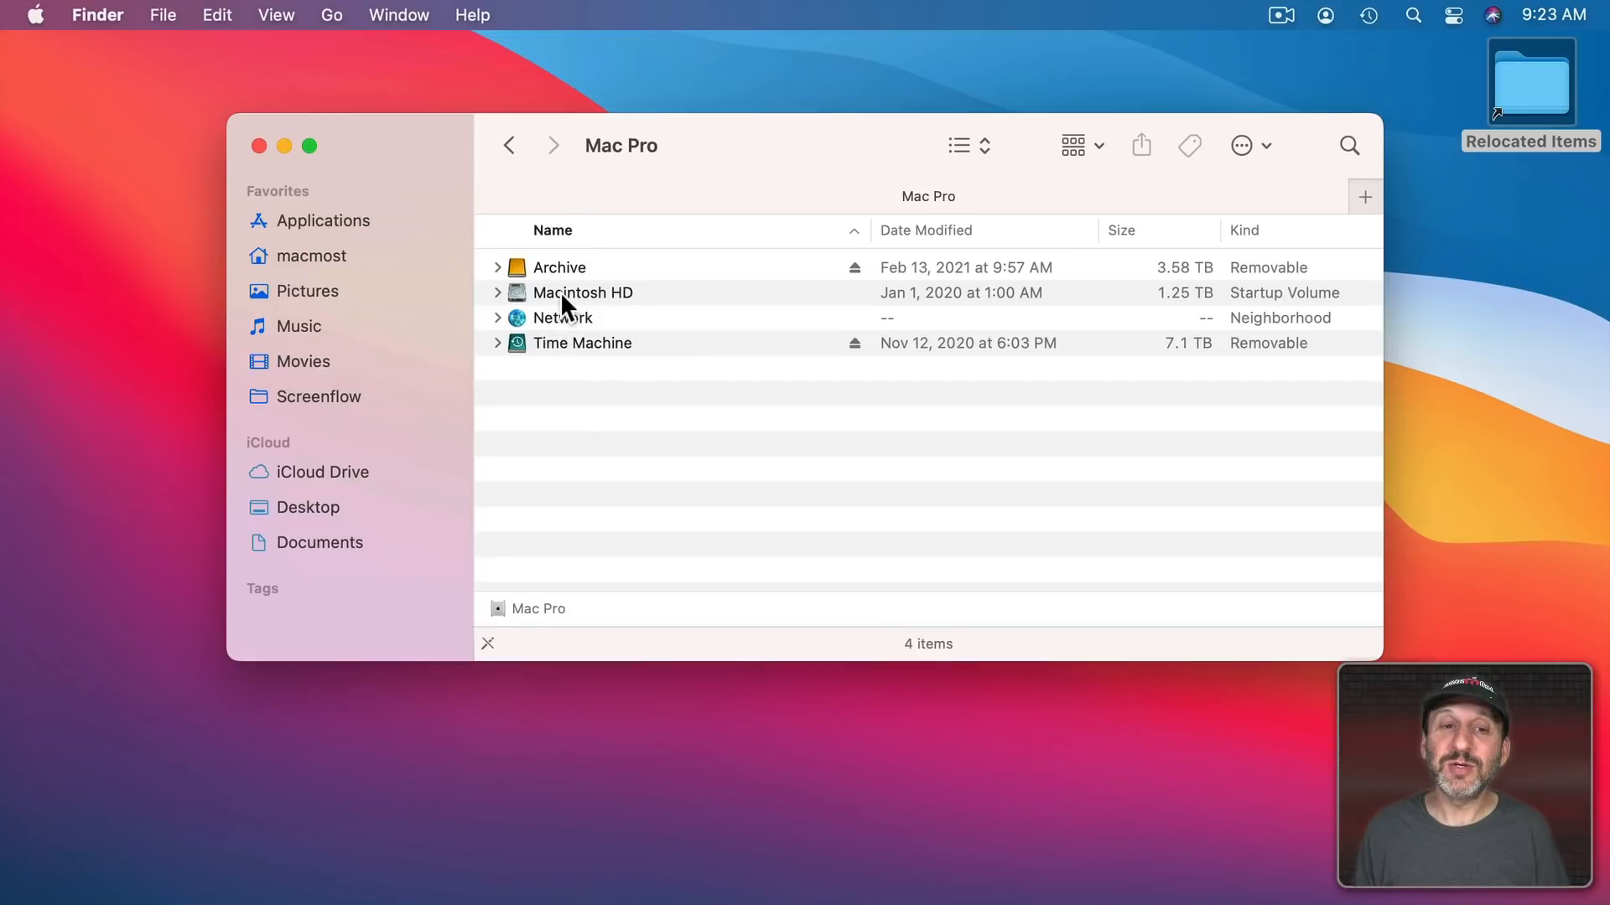
pyautogui.doubleClick(582, 292)
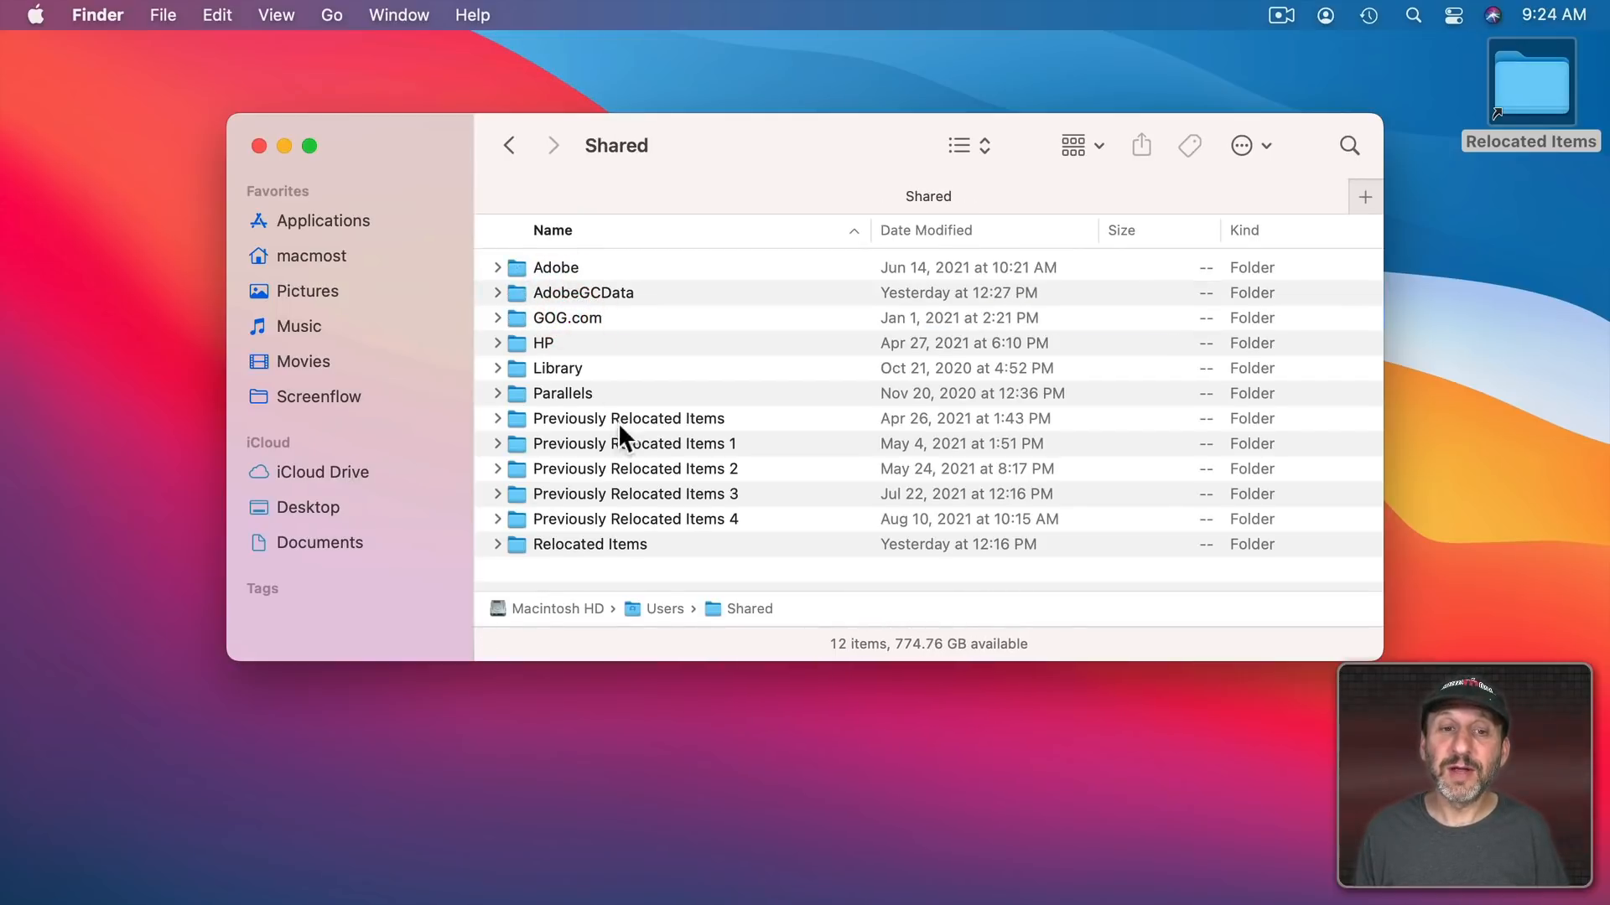
pyautogui.click(589, 543)
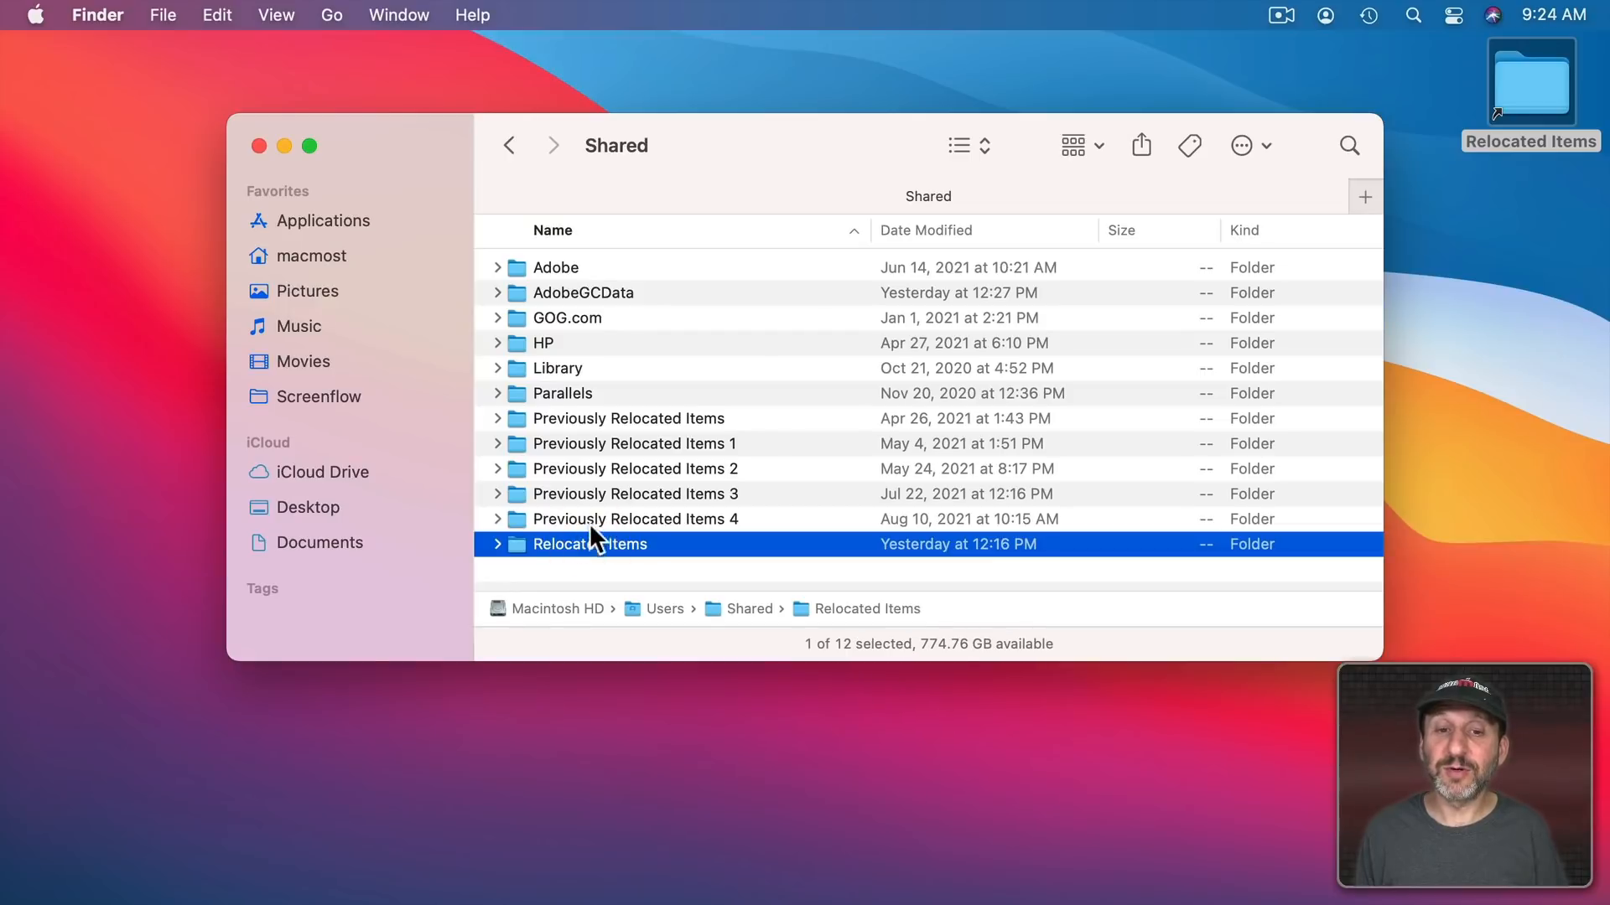
pyautogui.moveTo(599, 463)
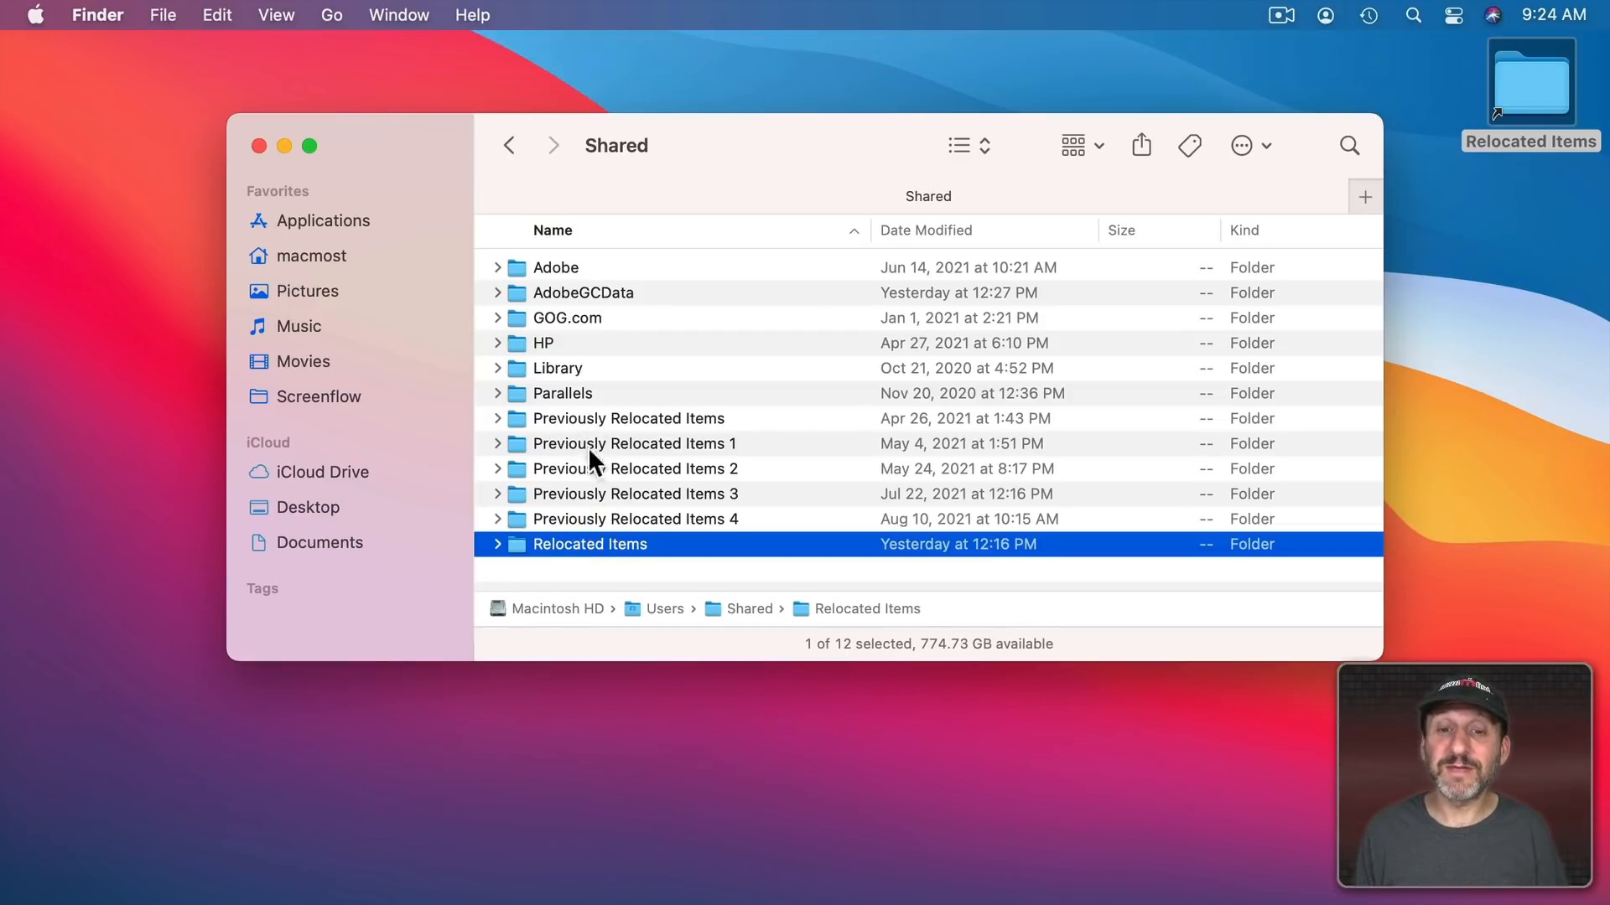
pyautogui.moveTo(565, 560)
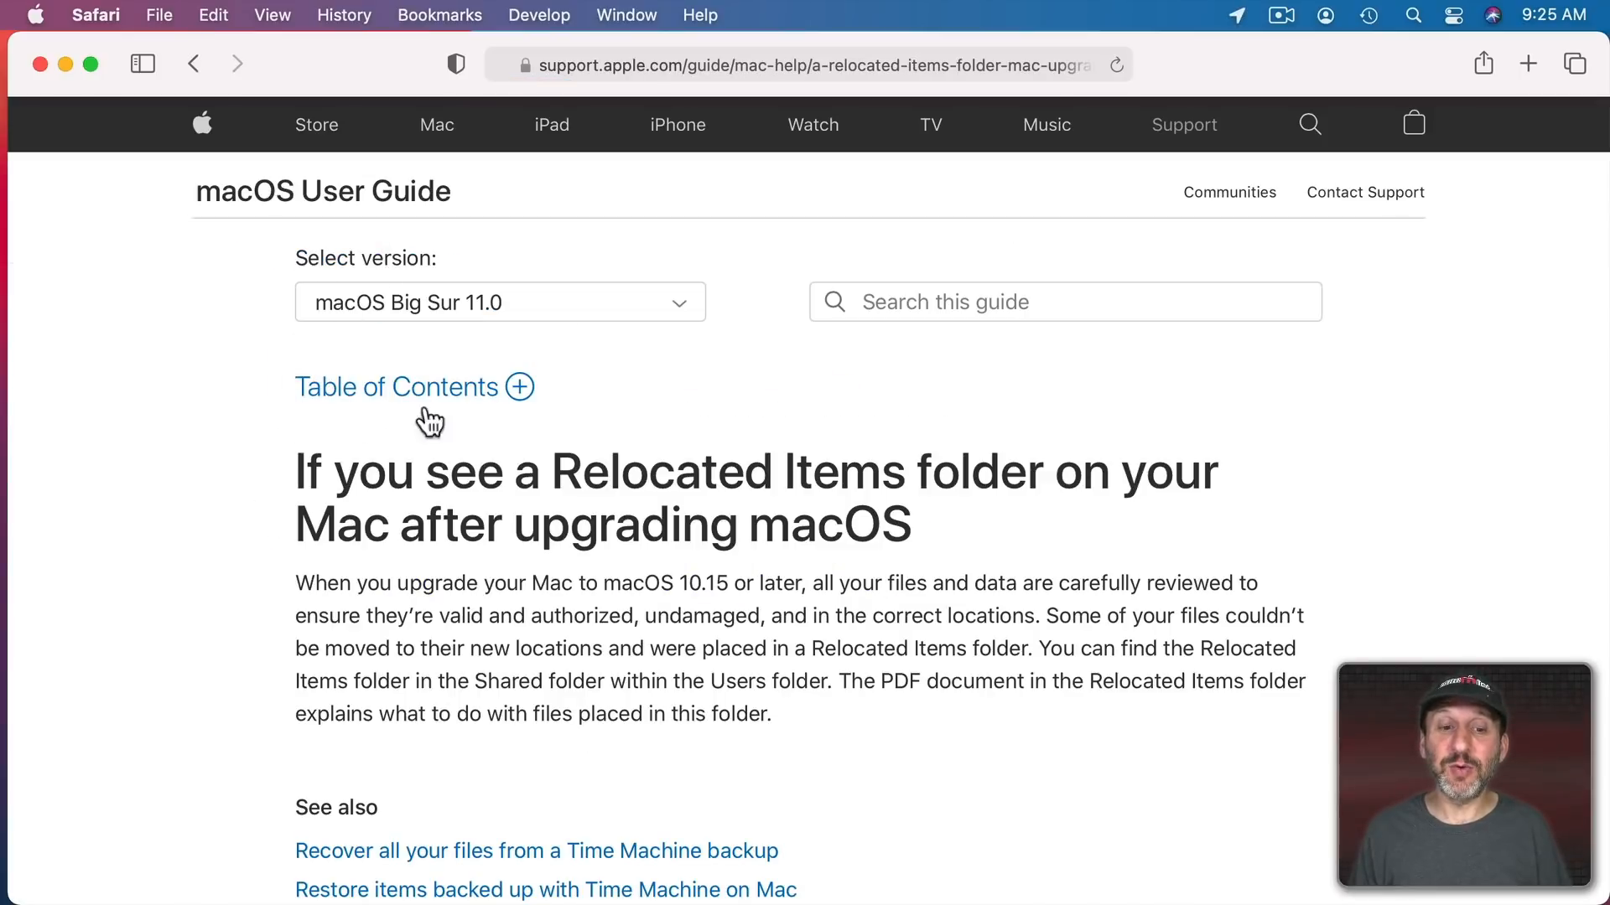
pyautogui.moveTo(795, 575)
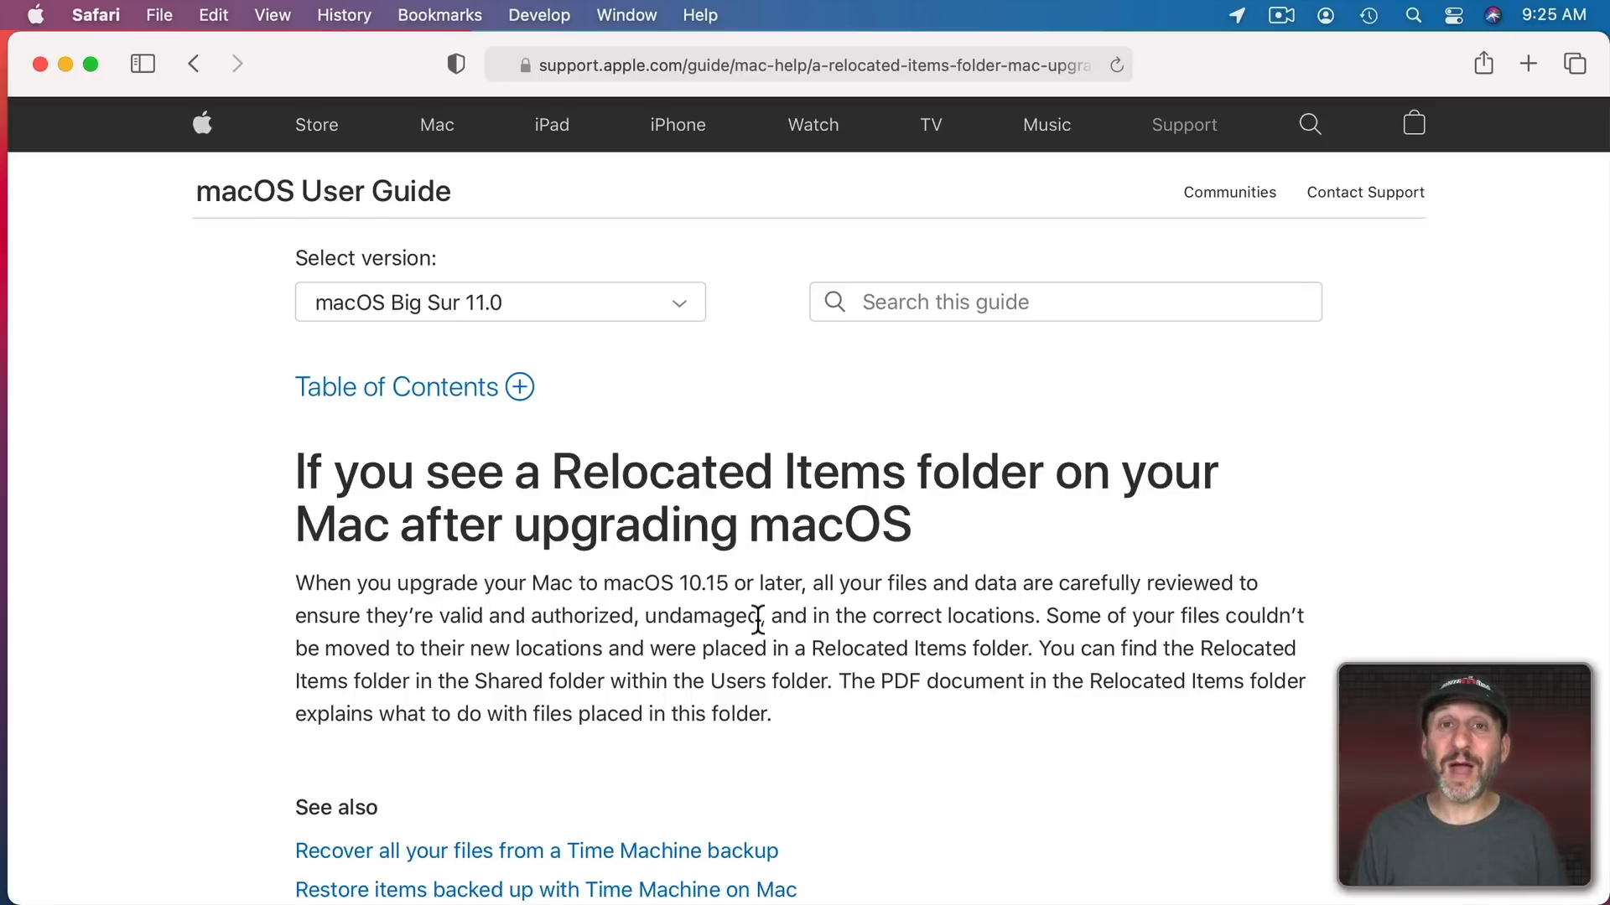
pyautogui.moveTo(902, 711)
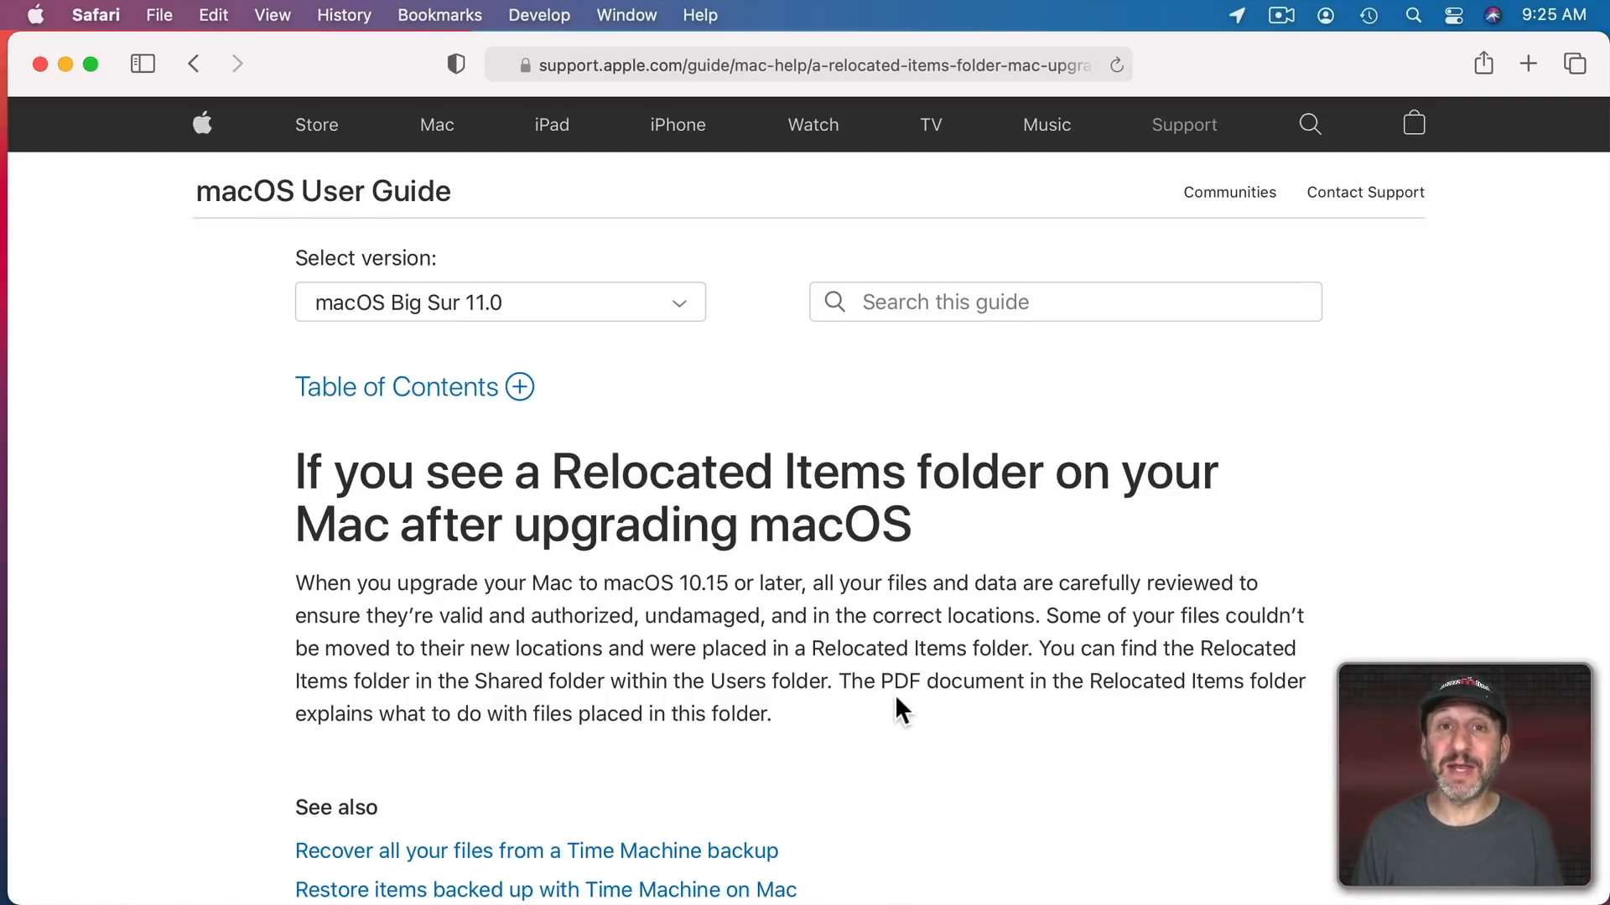